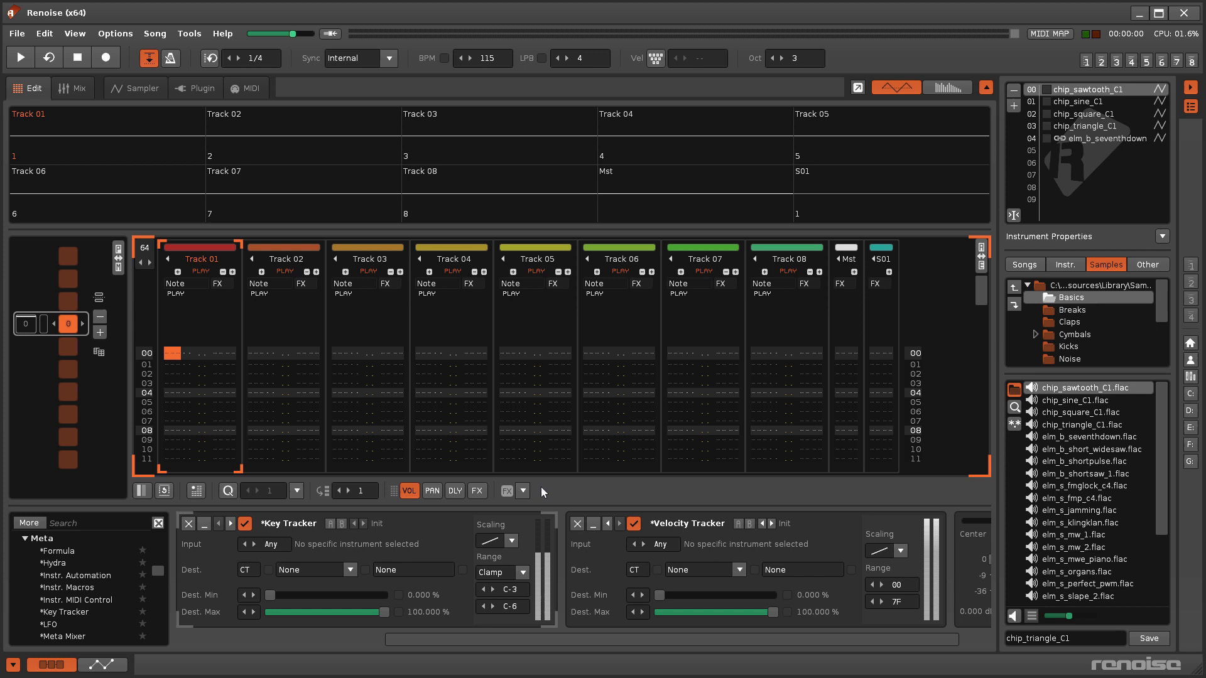
mouse_move(535, 495)
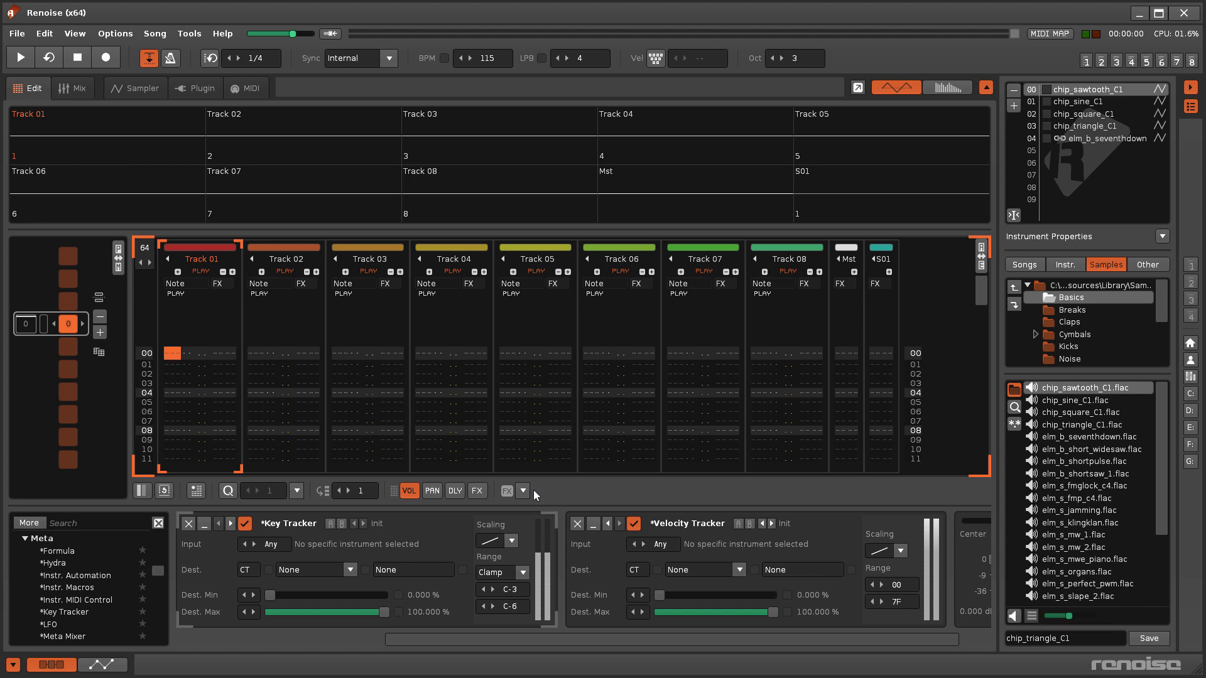
mouse_move(196, 554)
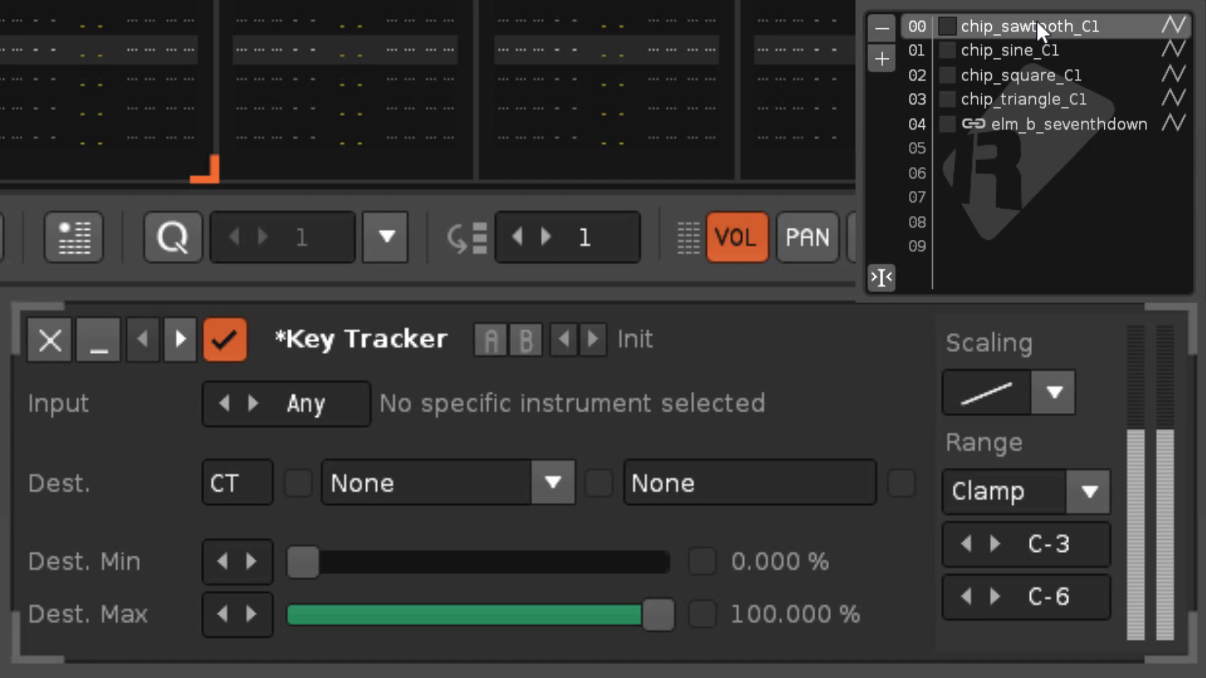
- Browse chip_square_C1 and chip_triangle_C1, then step the Key Tracker's instrument and sample inputs
click(1021, 75)
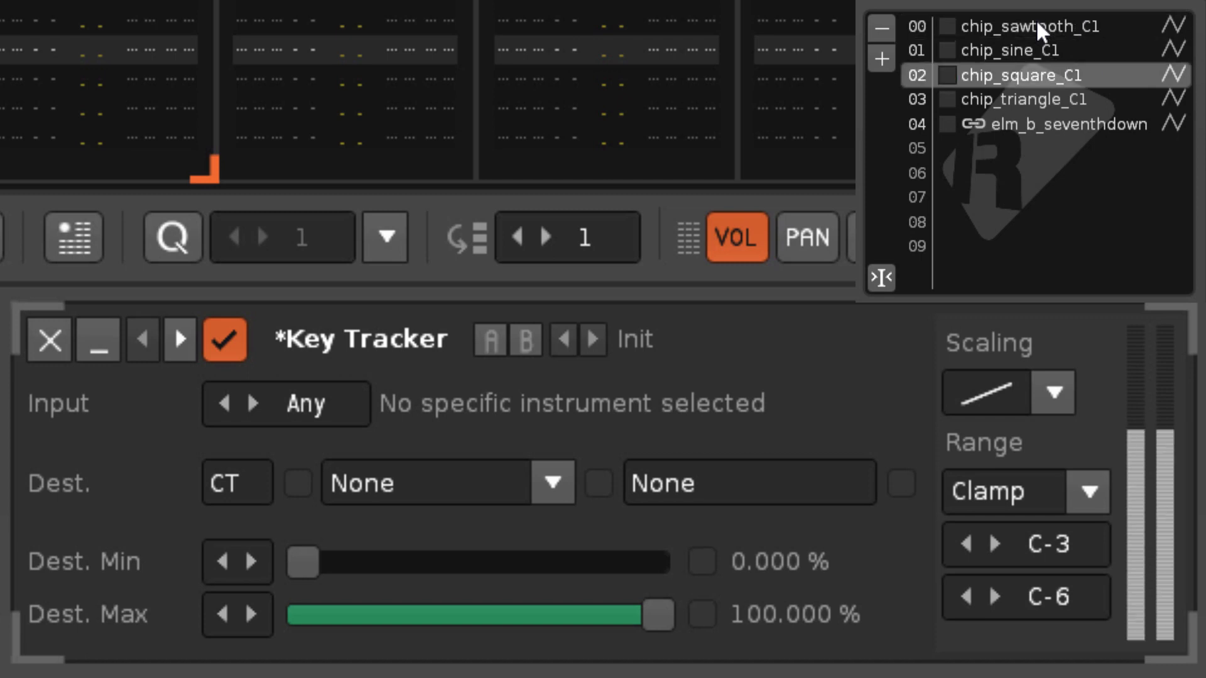
click(1023, 99)
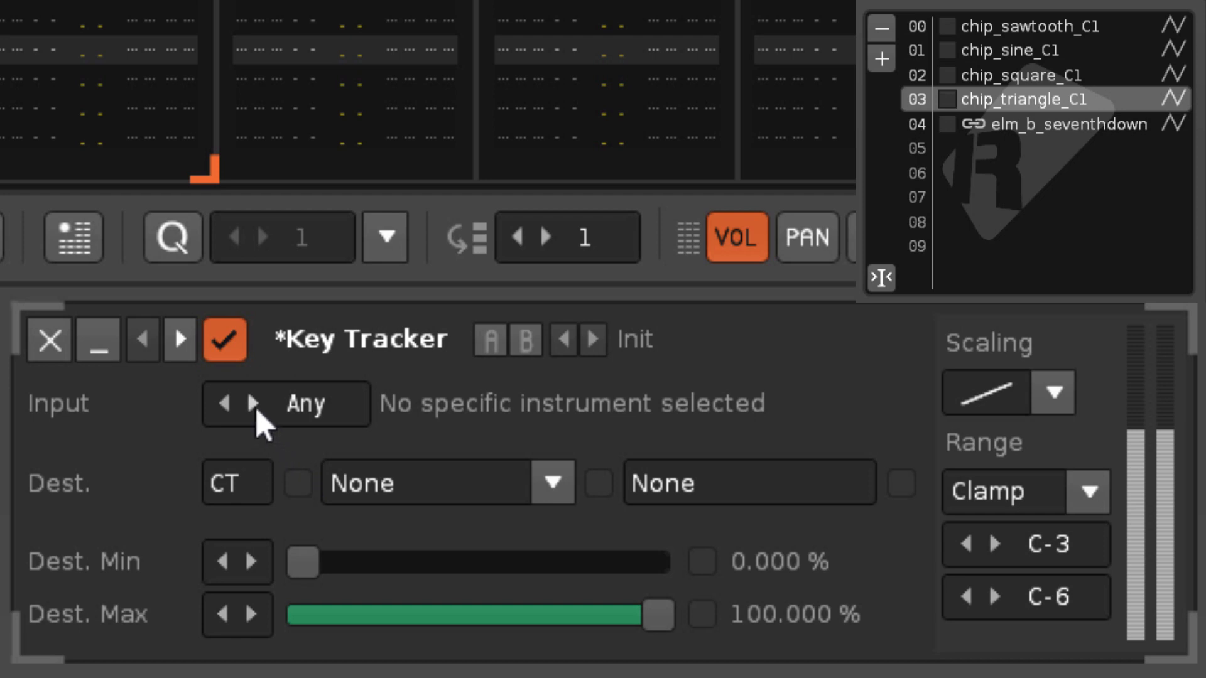
click(256, 403)
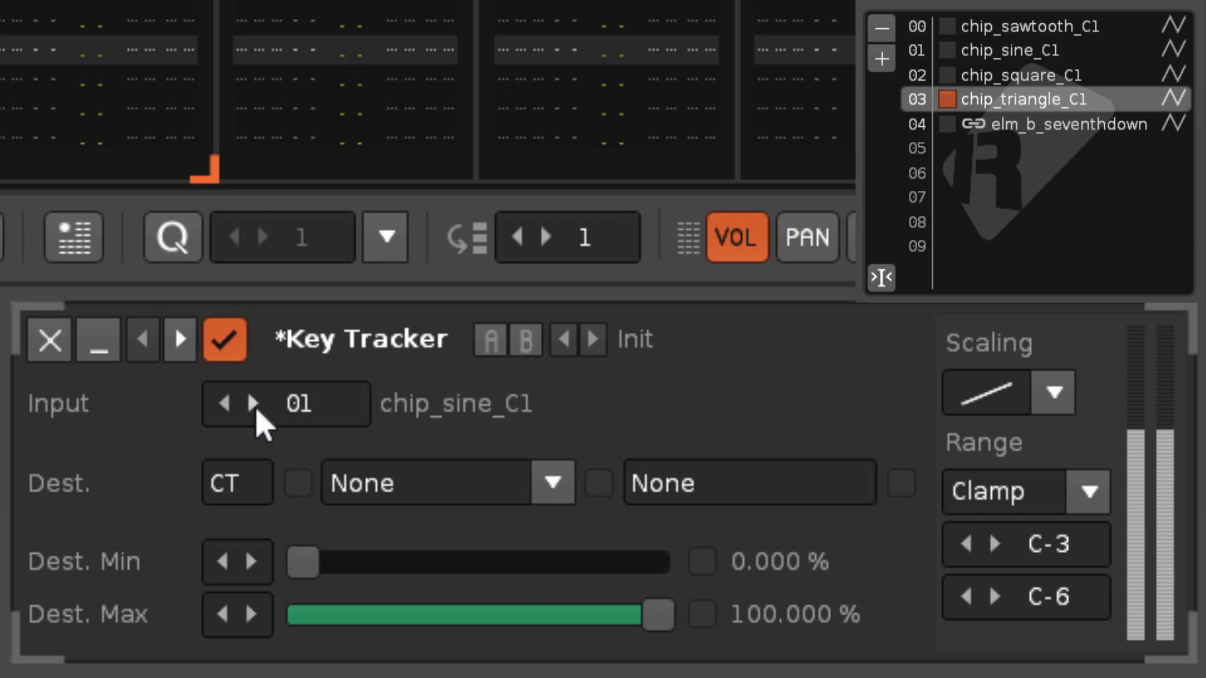
click(250, 402)
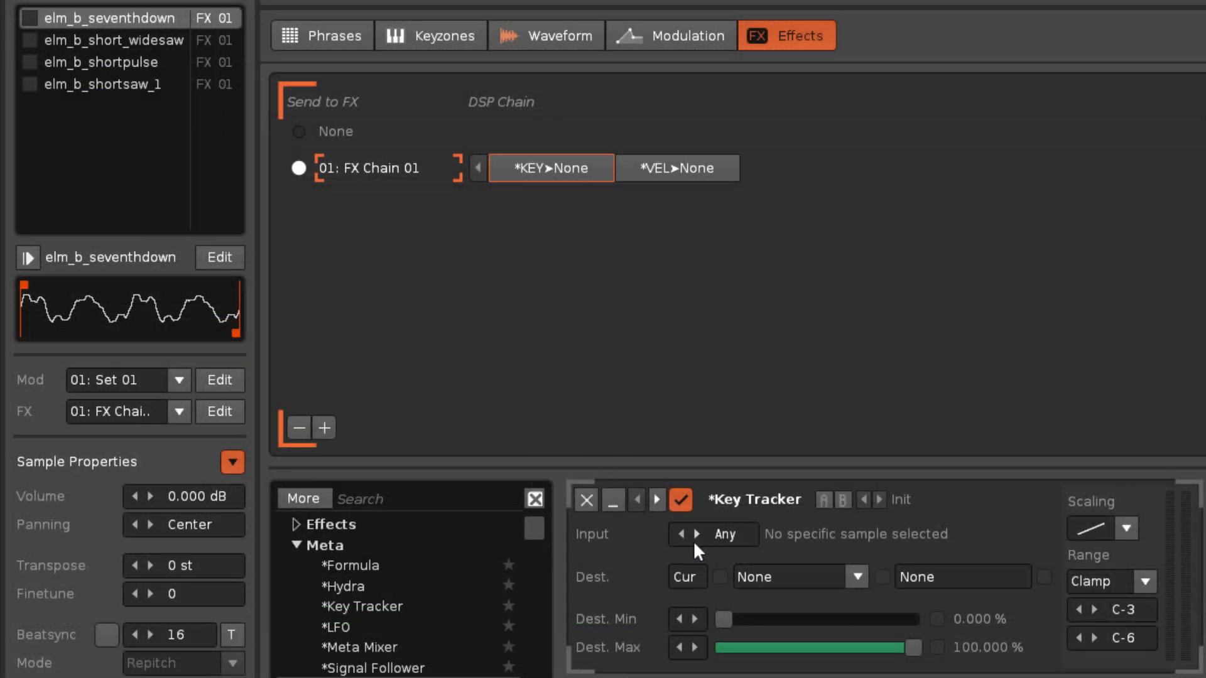
click(697, 535)
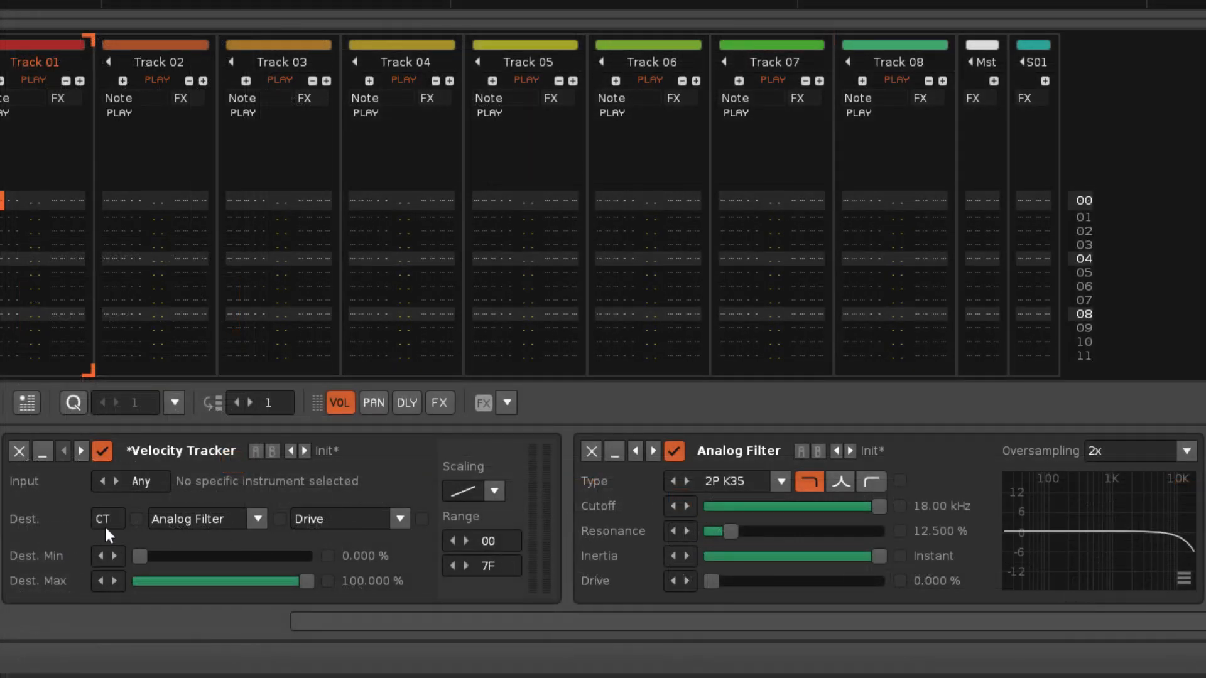
- Point the Velocity Tracker at Analog Filter Cutoff, inverting its range from 18.00 to 0.04 kHz
click(106, 518)
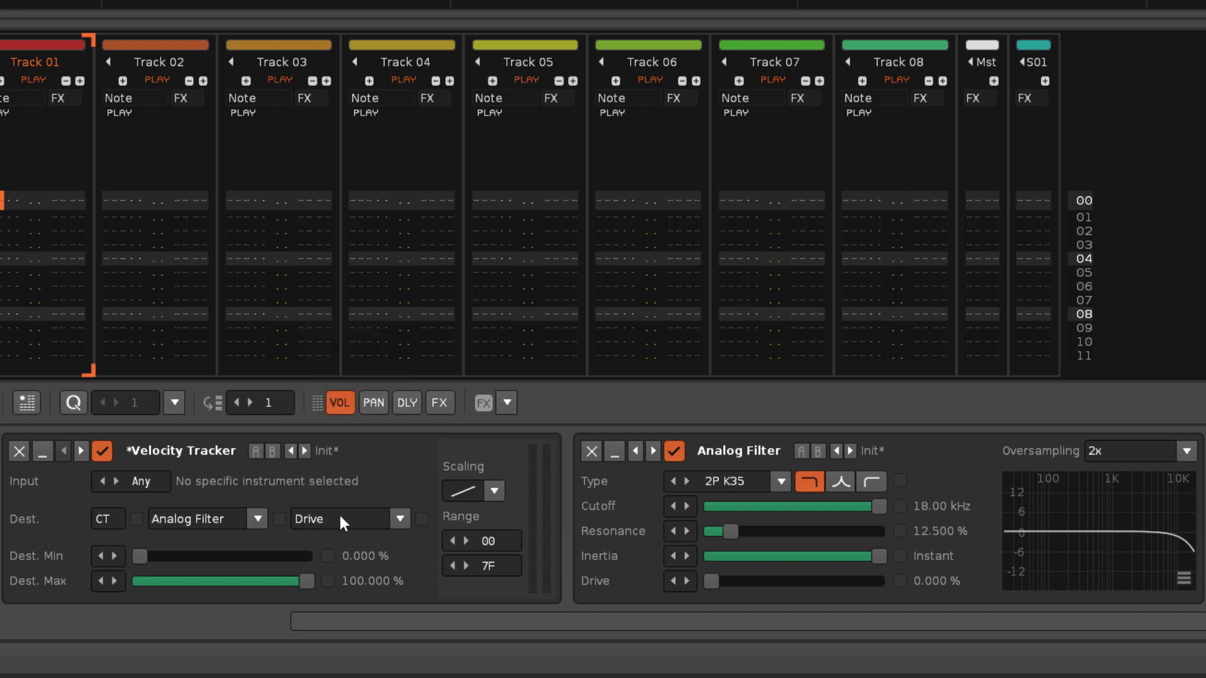
mouse_move(61, 565)
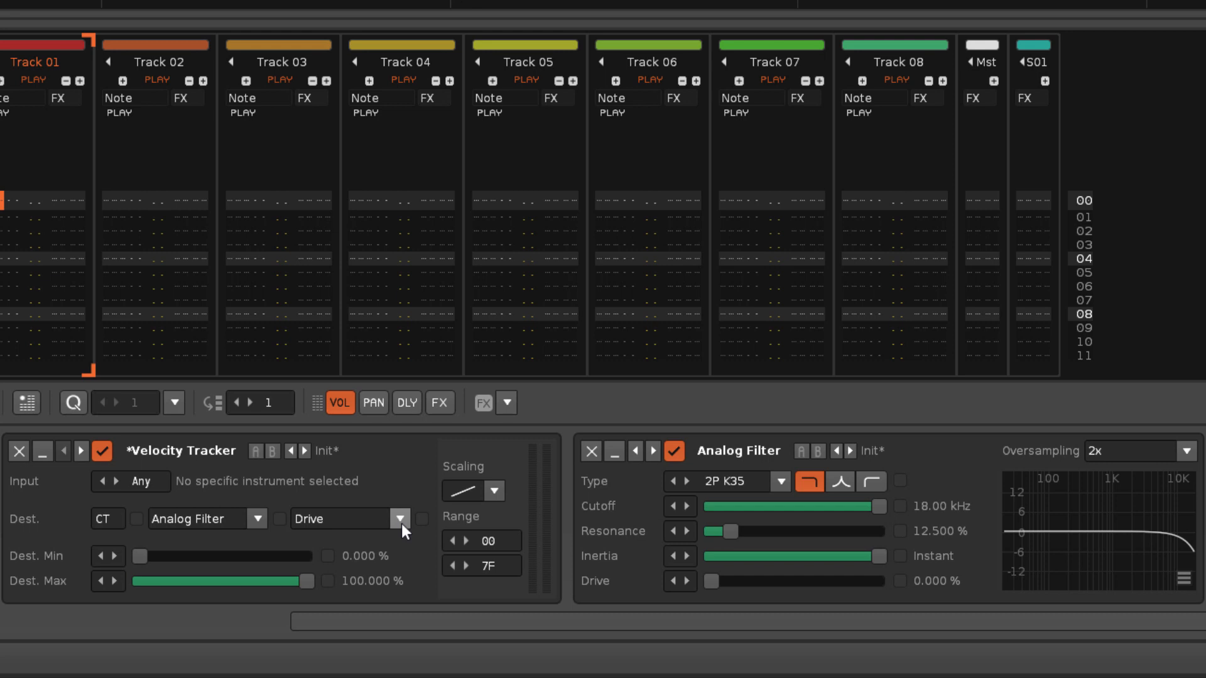
click(399, 518)
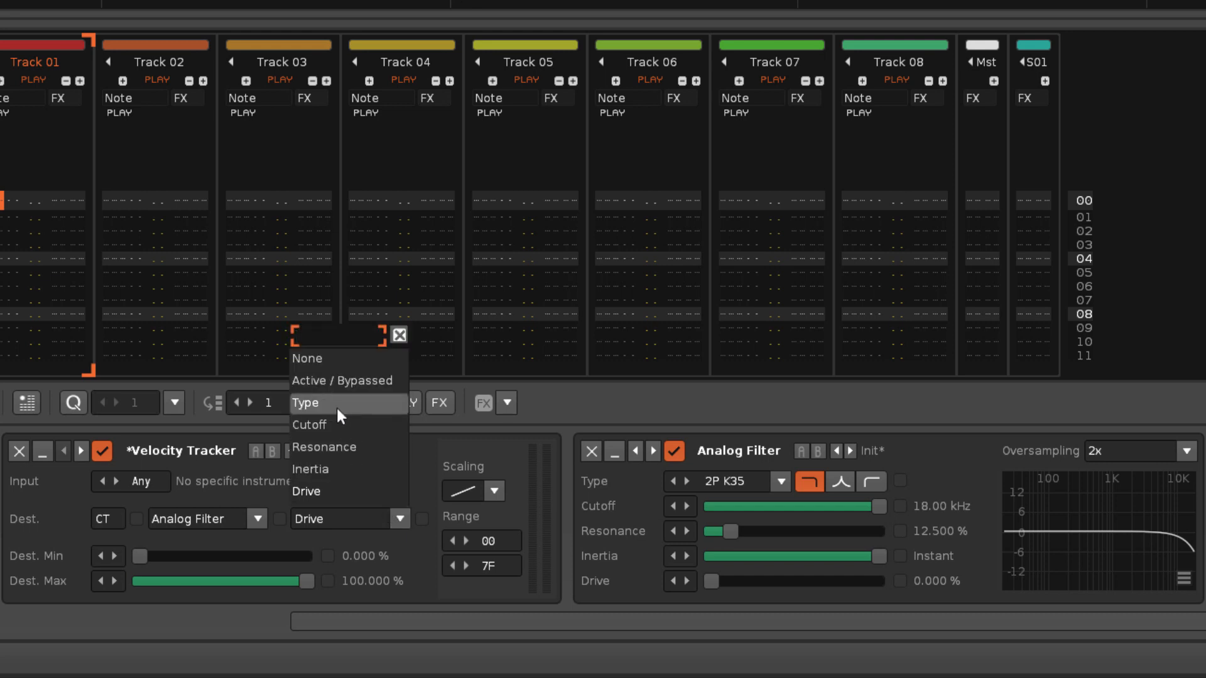
click(305, 402)
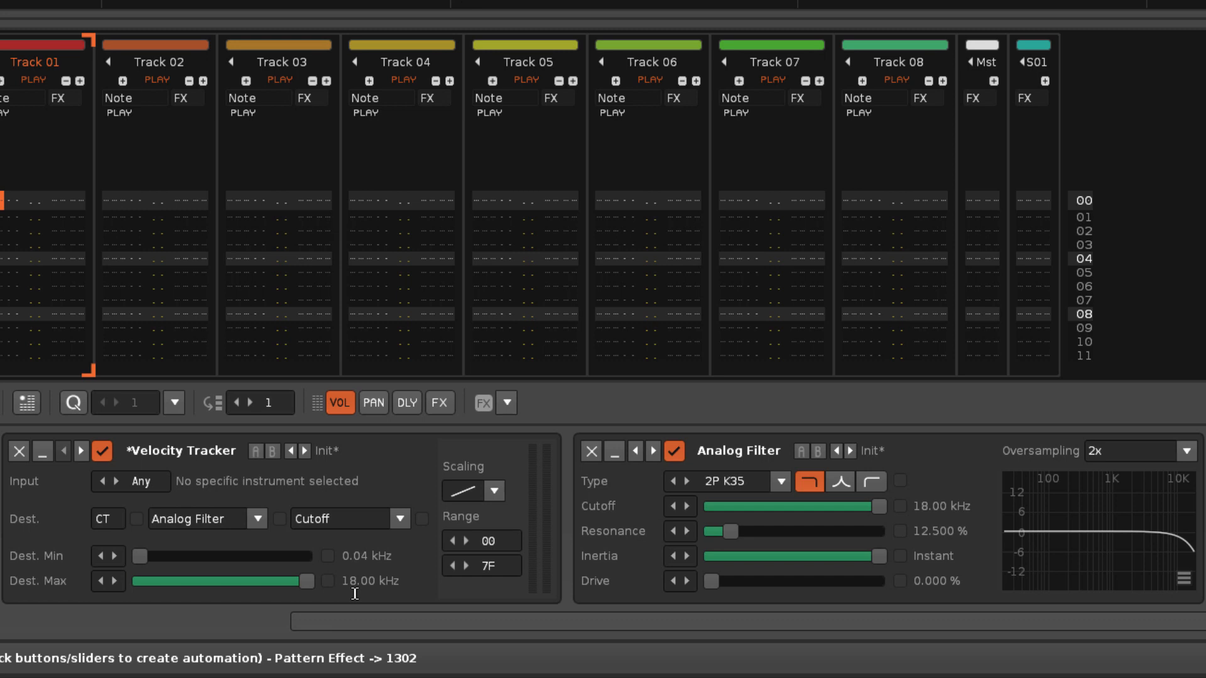
drag(300, 581, 175, 580)
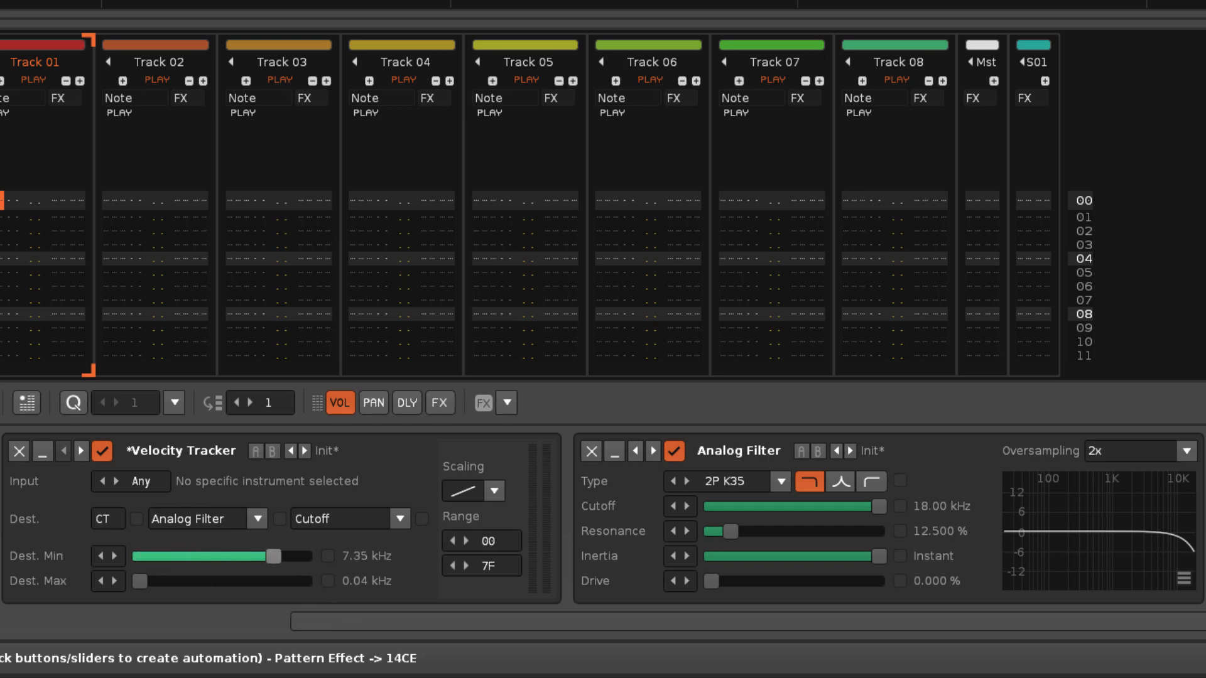
drag(269, 555, 306, 556)
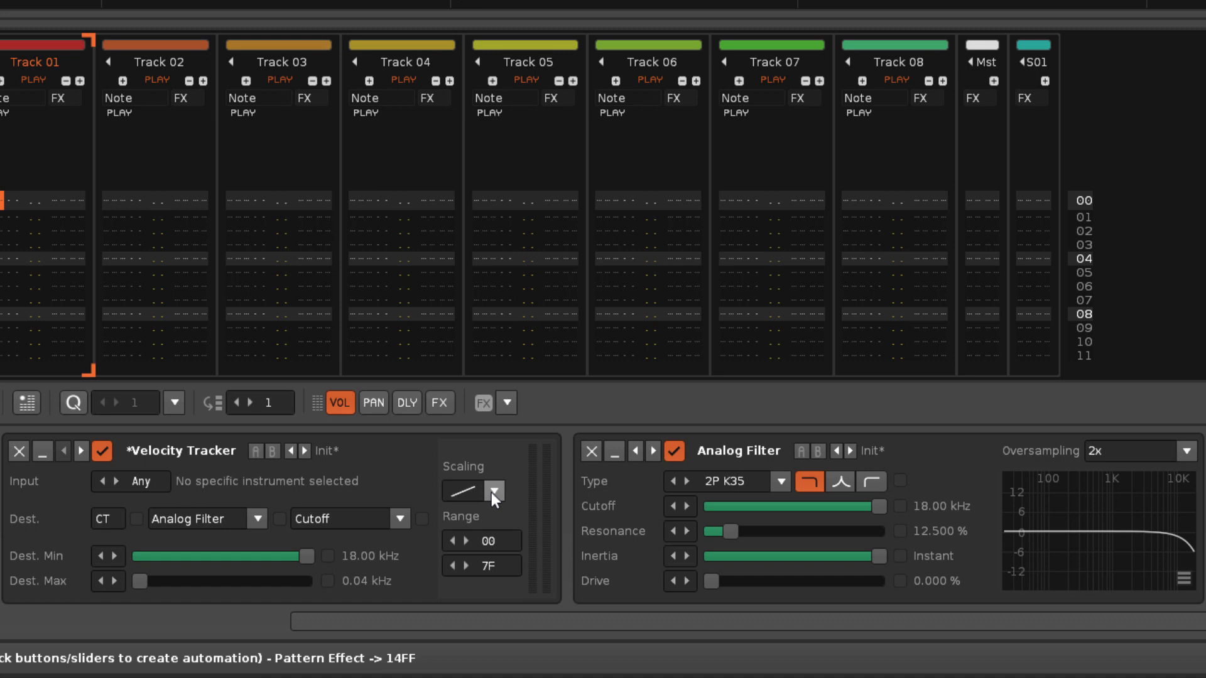
- Try several curved shapes from the Velocity Tracker's Scaling curve list
click(496, 492)
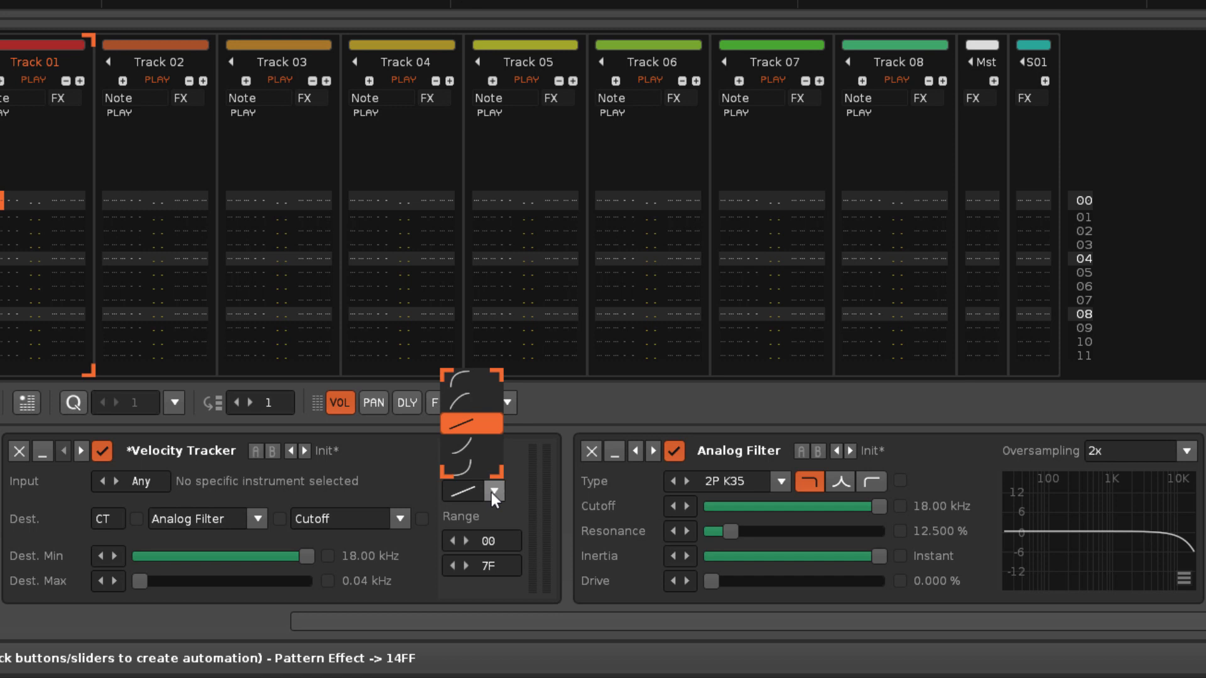
click(471, 466)
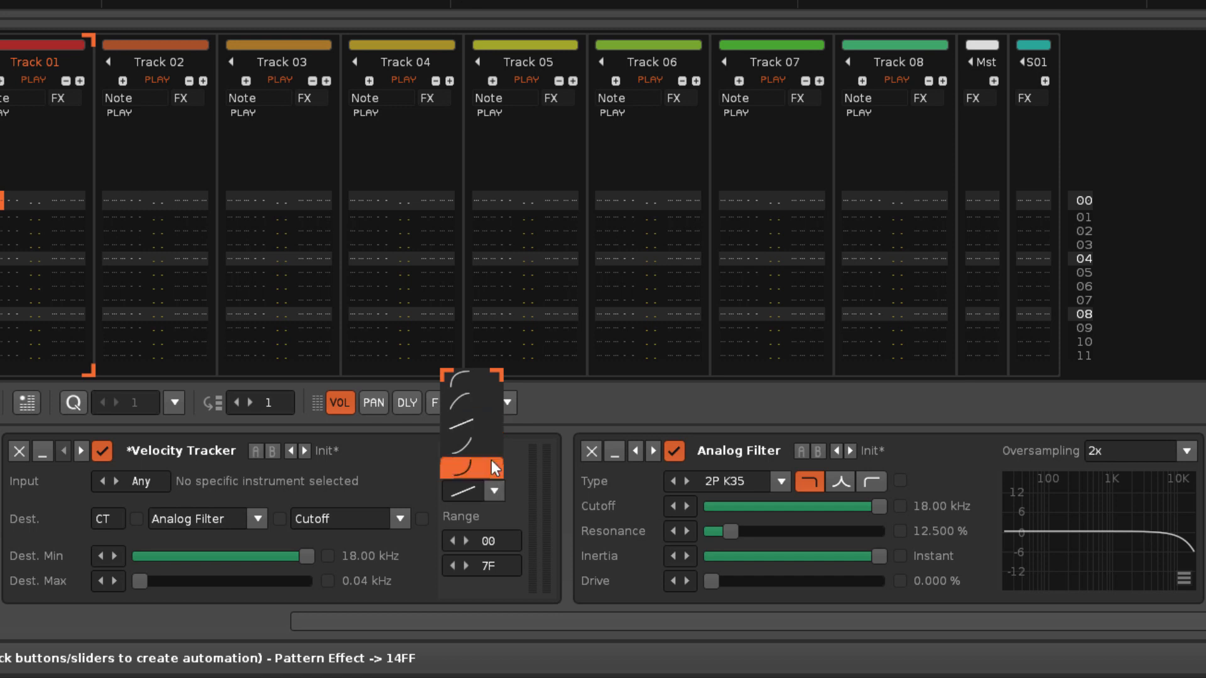
click(471, 428)
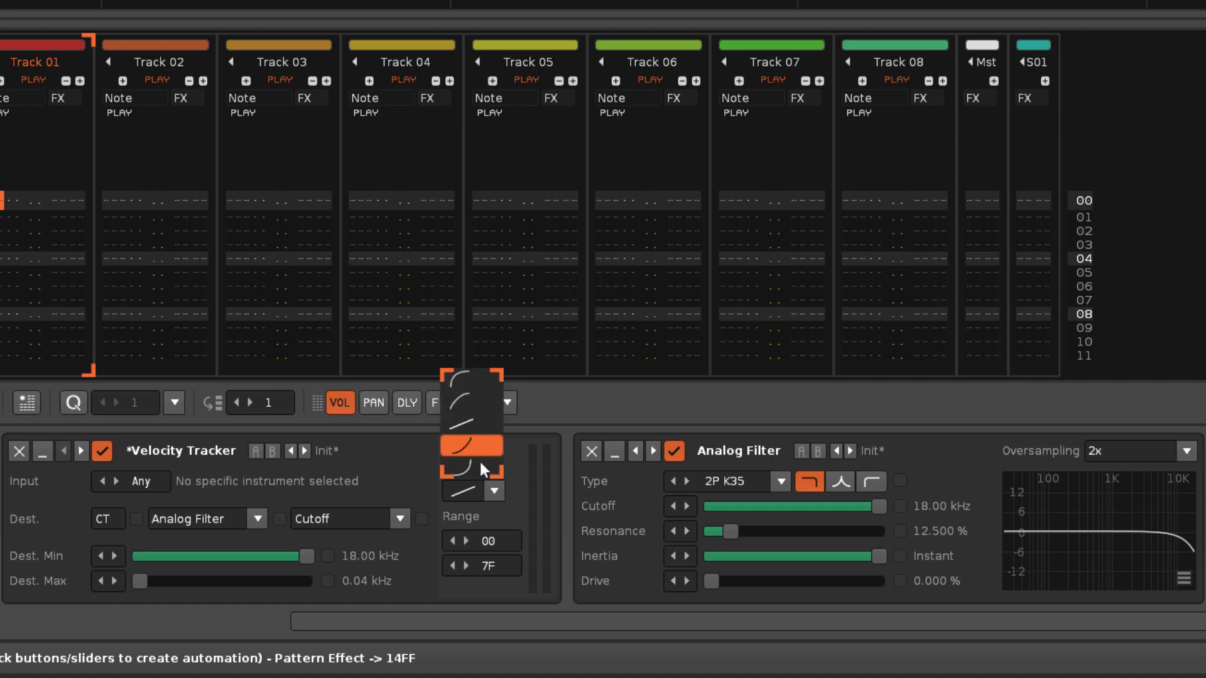
click(471, 422)
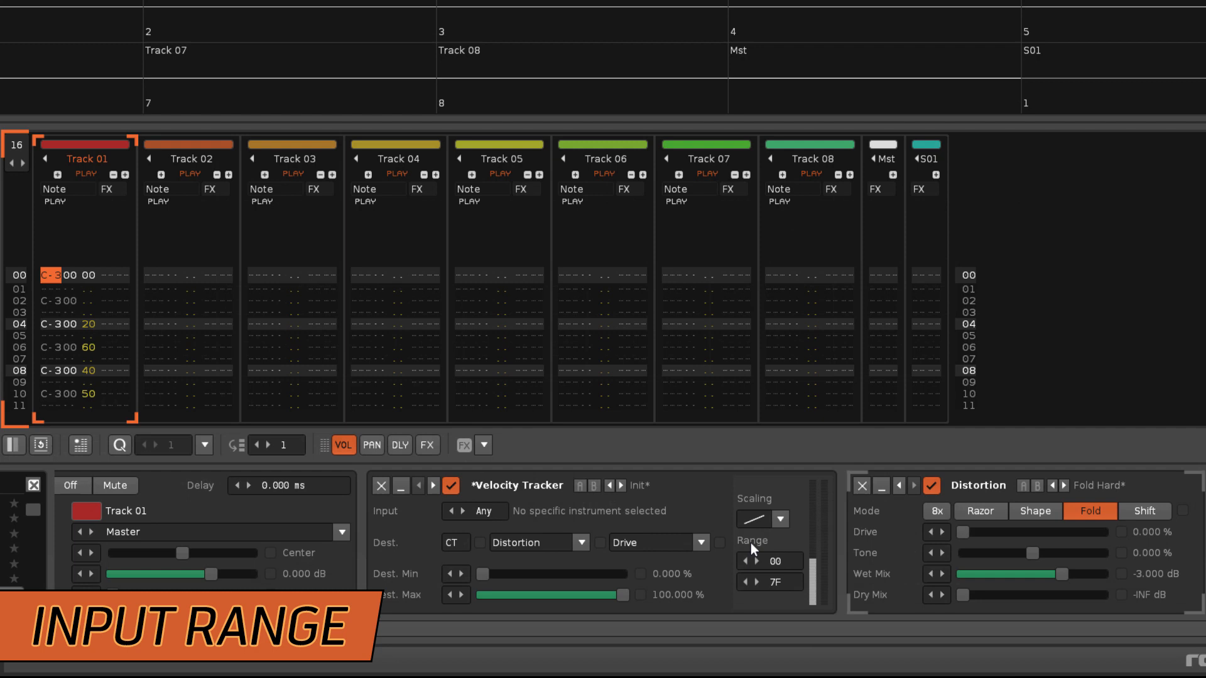
mouse_move(783, 614)
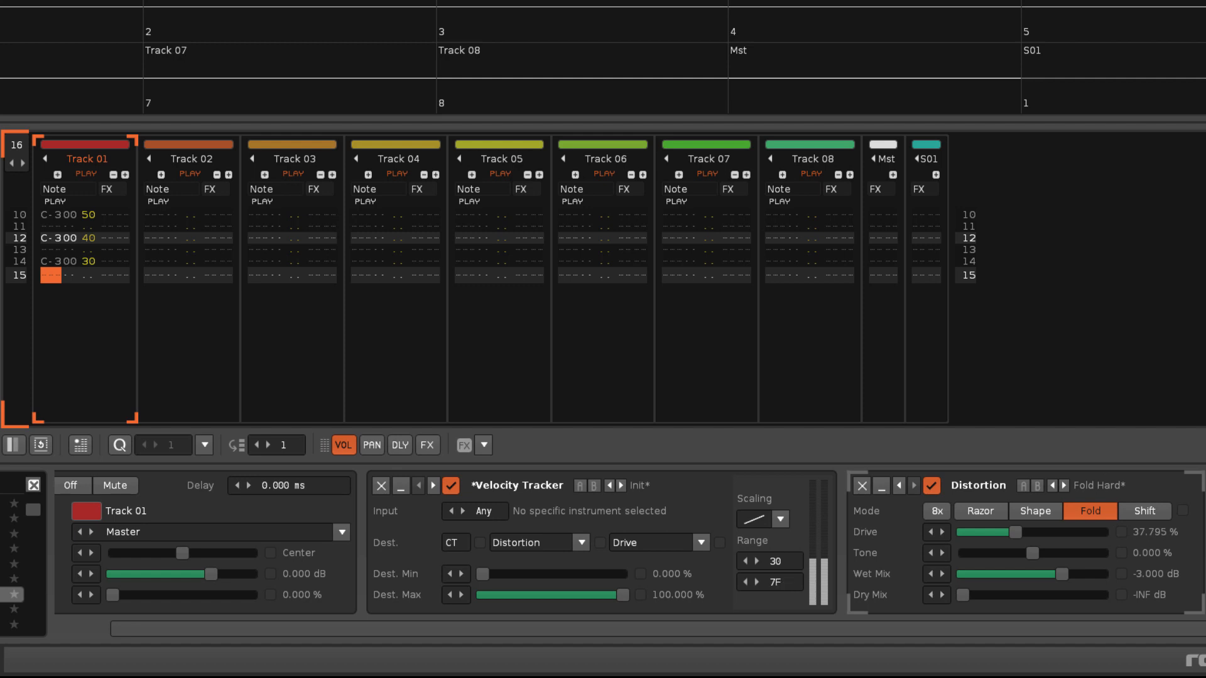
- Narrow the Velocity Tracker's input range to velocities 30 through 50
click(784, 582)
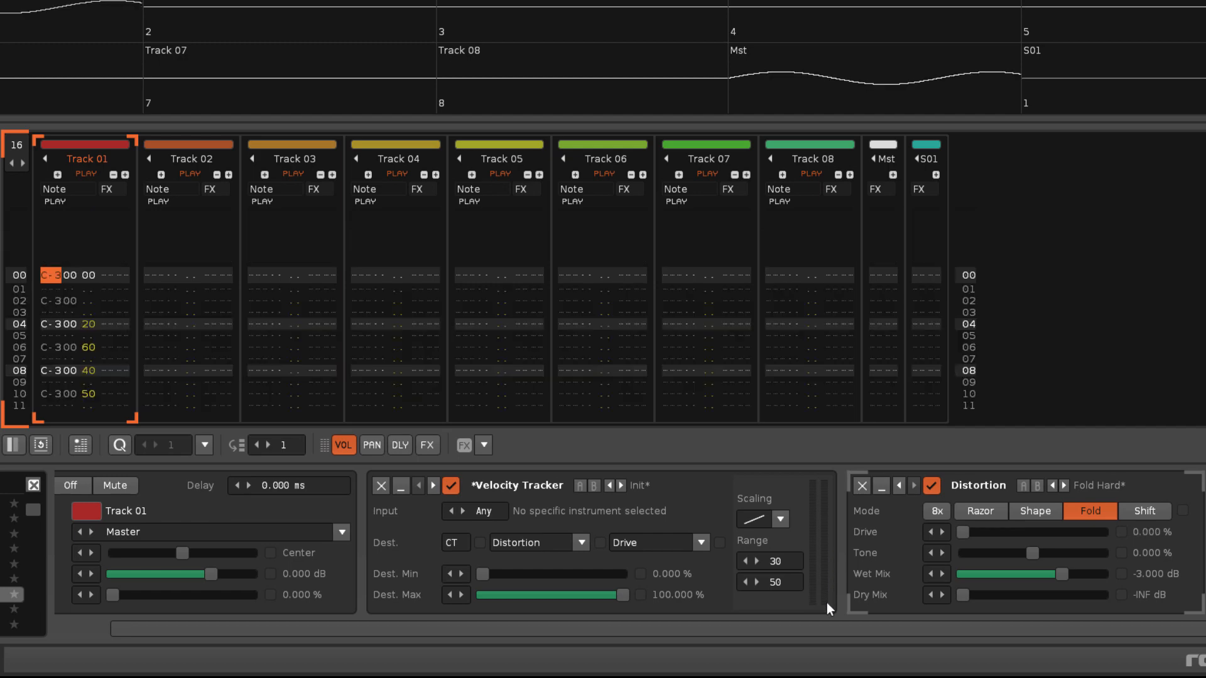
scroll(down, 3)
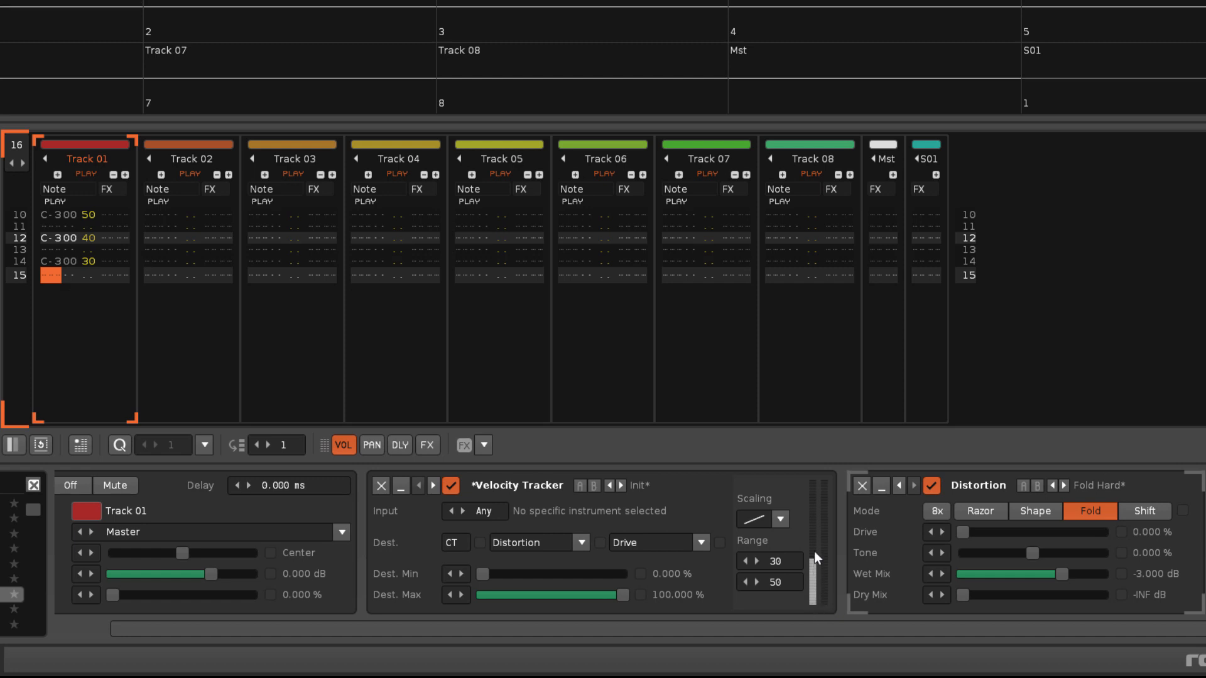
mouse_move(815, 613)
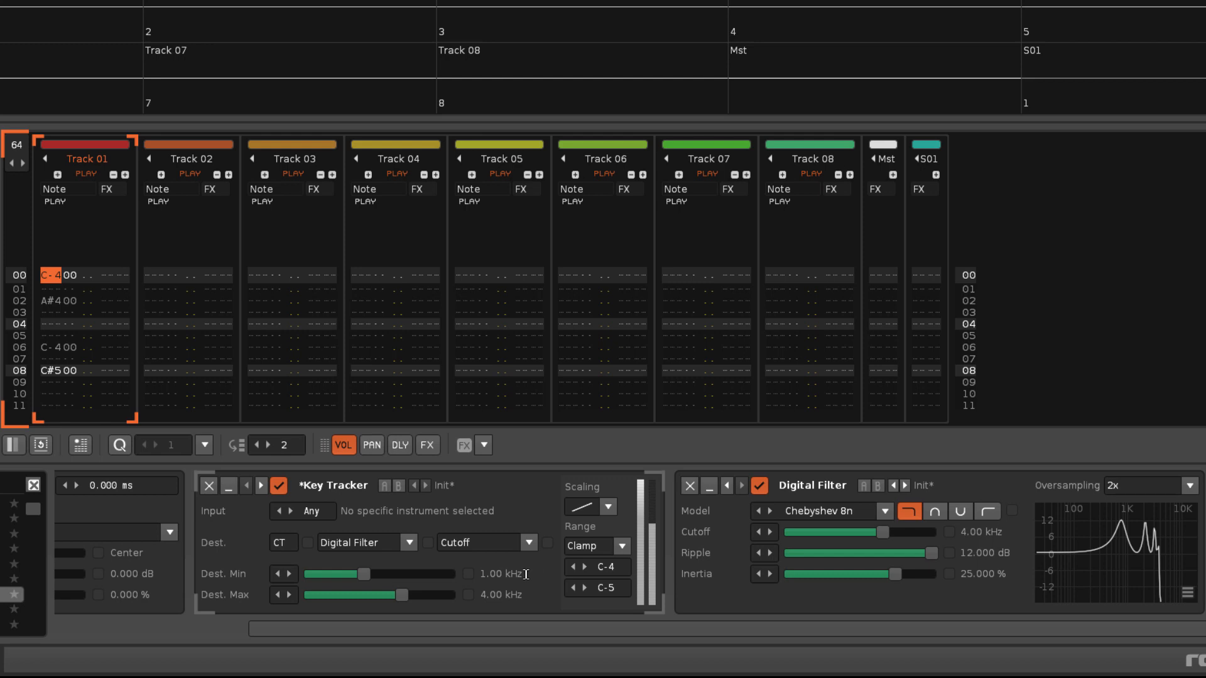
mouse_move(559, 597)
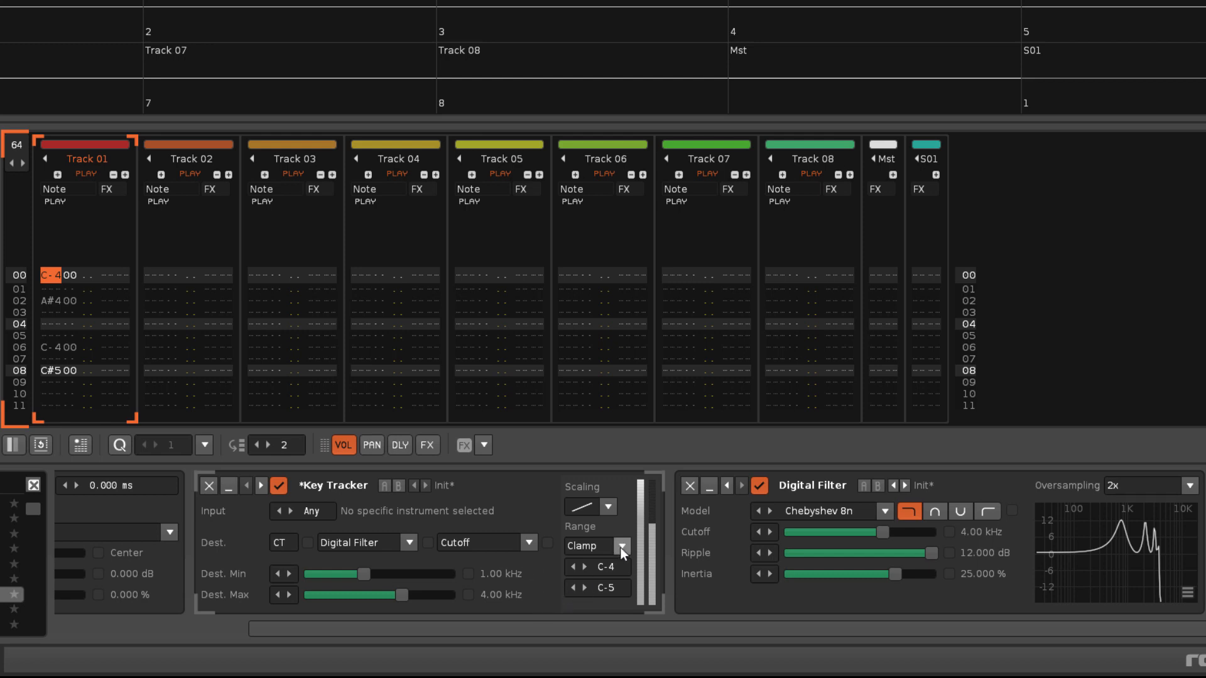
mouse_move(589, 546)
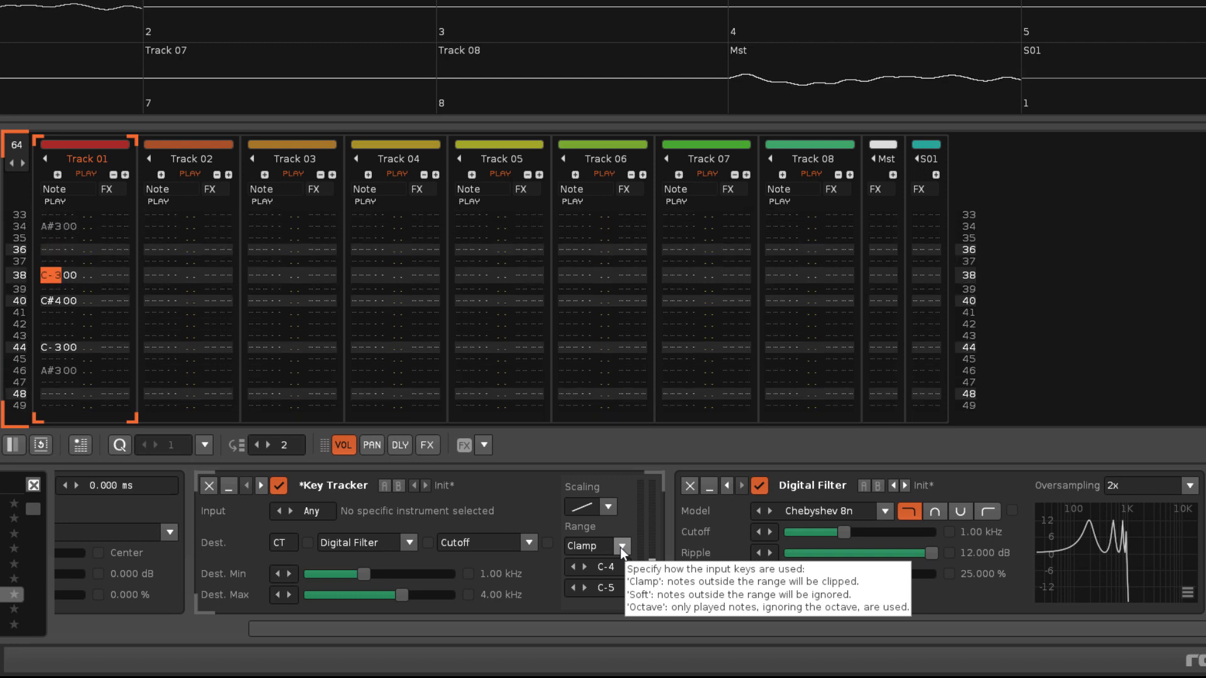
- Switch the Key Tracker range mode from Clamp to Soft, then to Octave
scroll(down, 3)
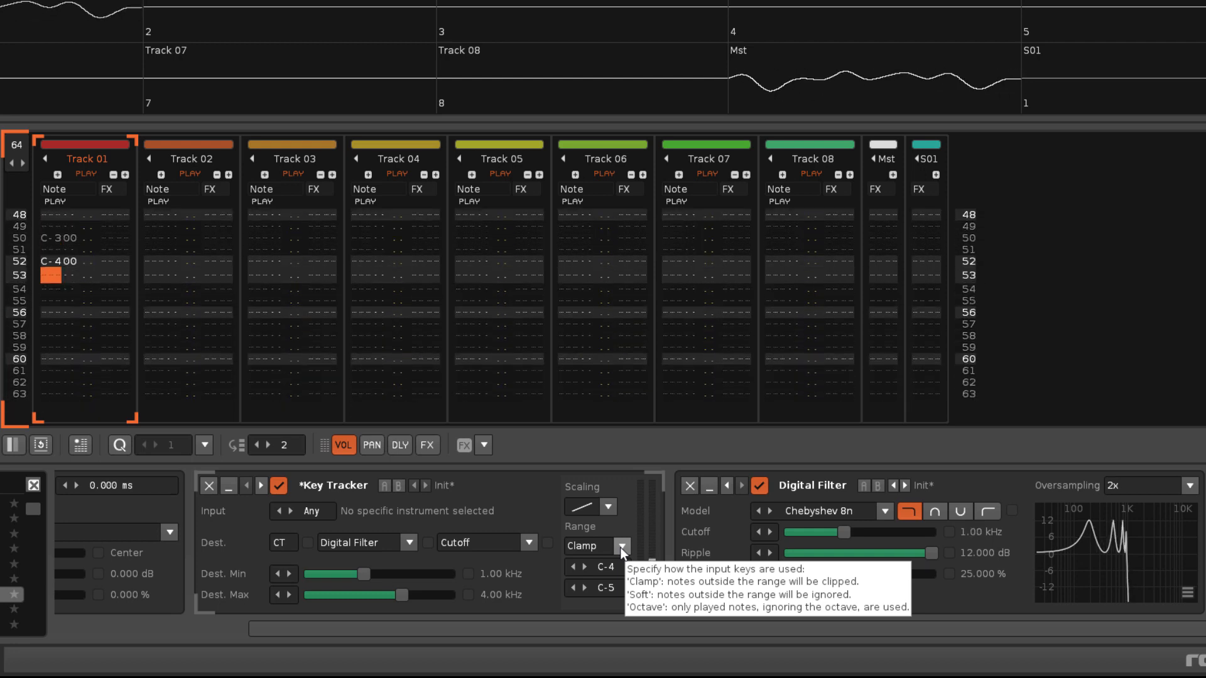
click(587, 545)
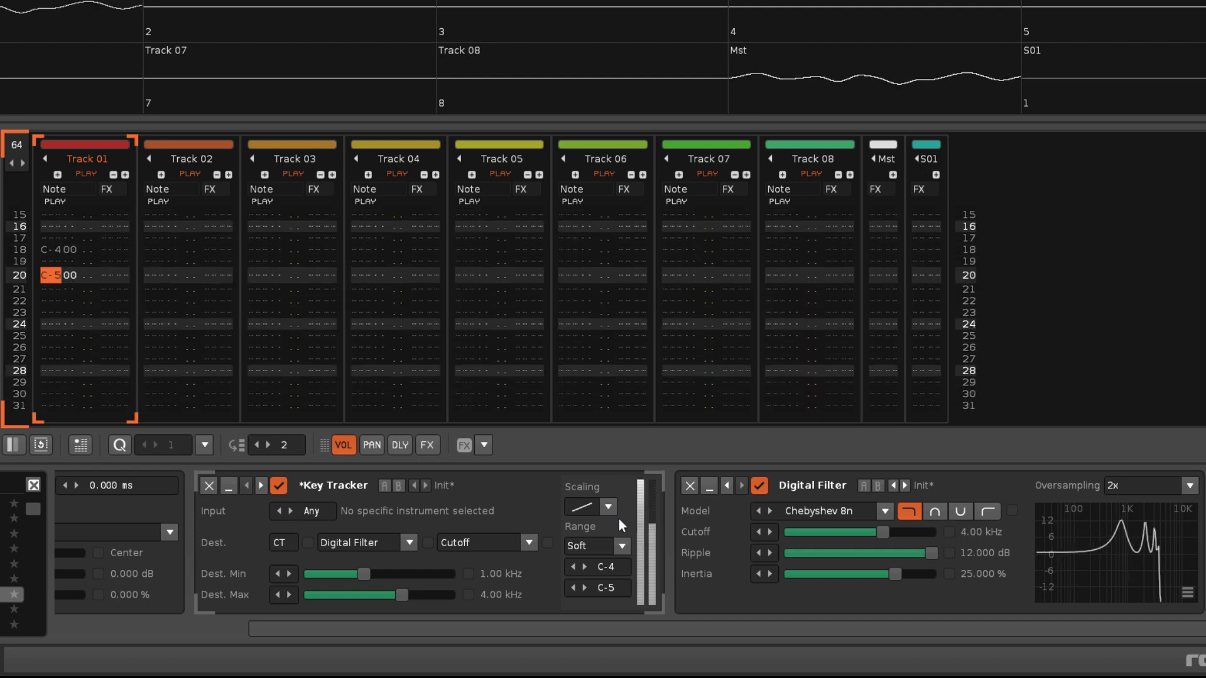
scroll(down, 3)
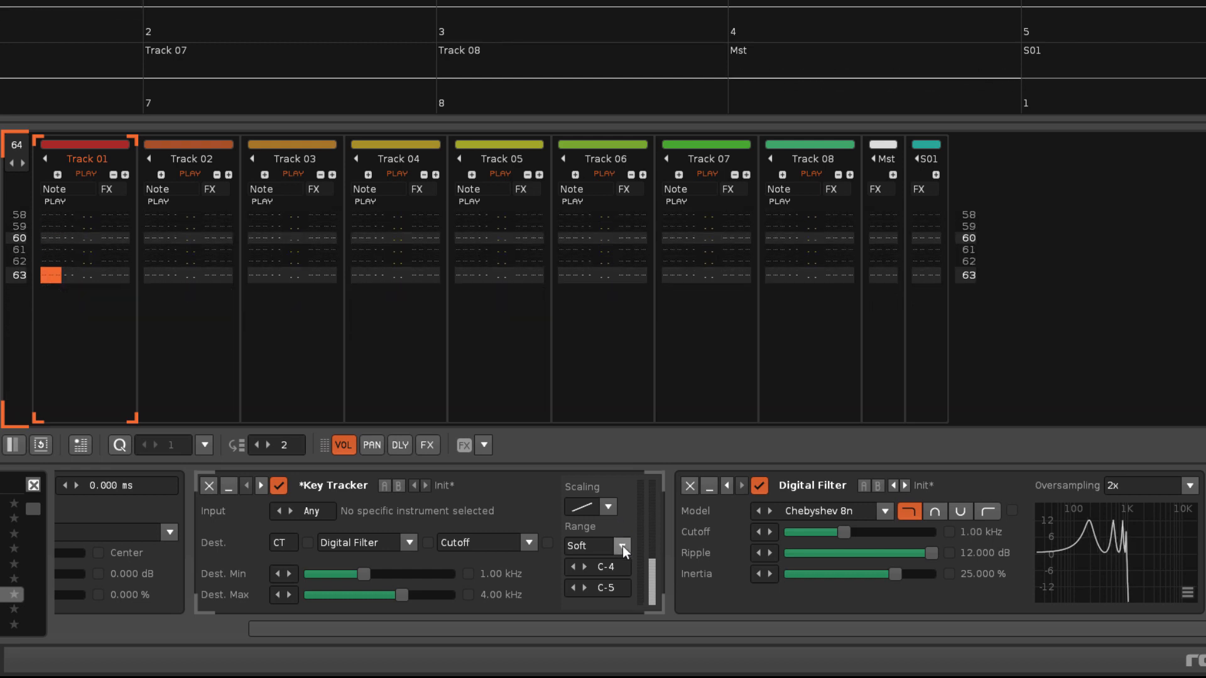
click(622, 545)
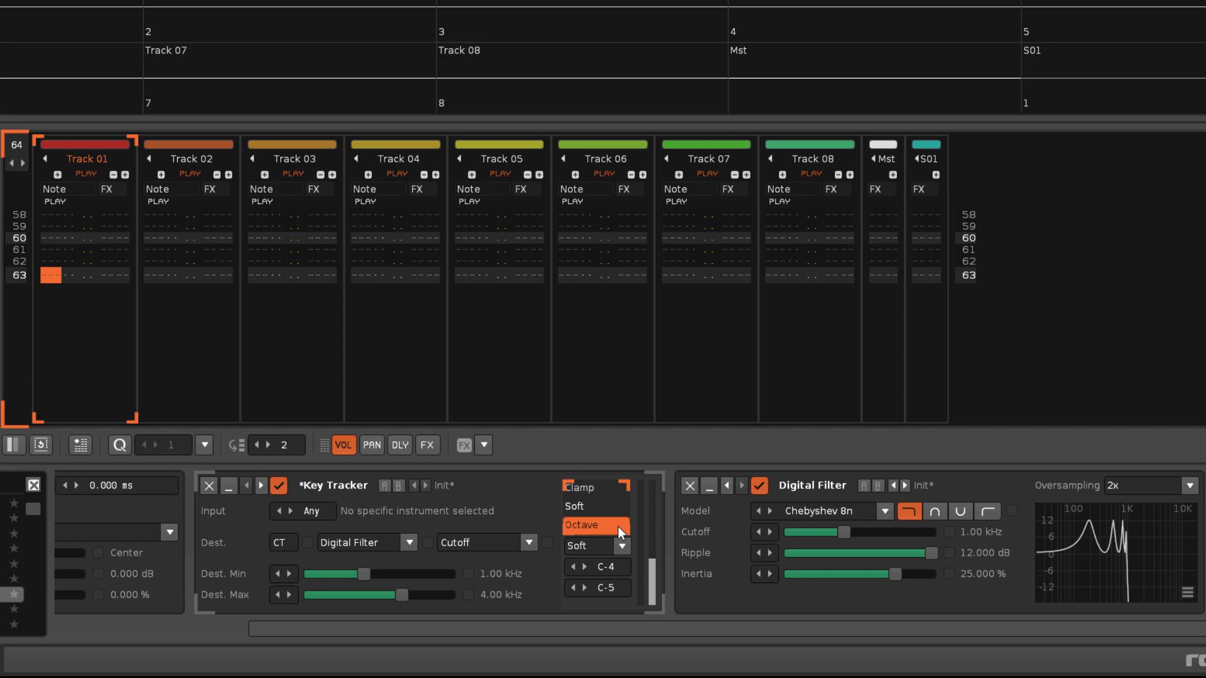
click(583, 526)
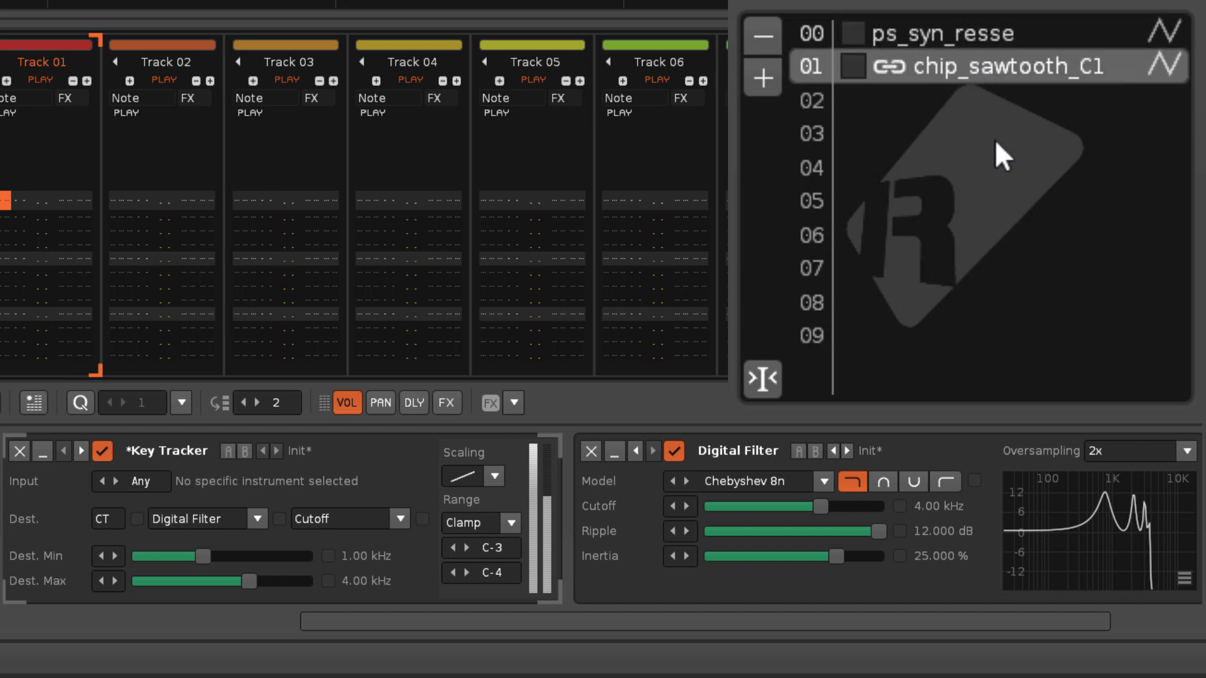
click(853, 66)
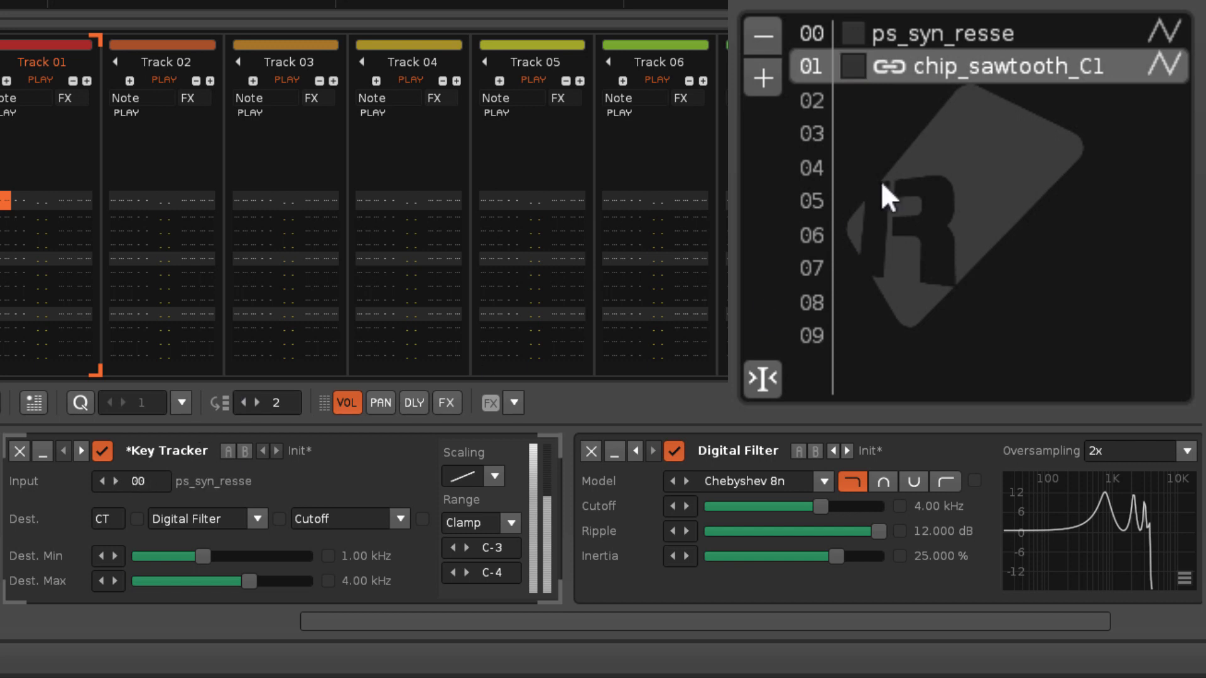
click(923, 34)
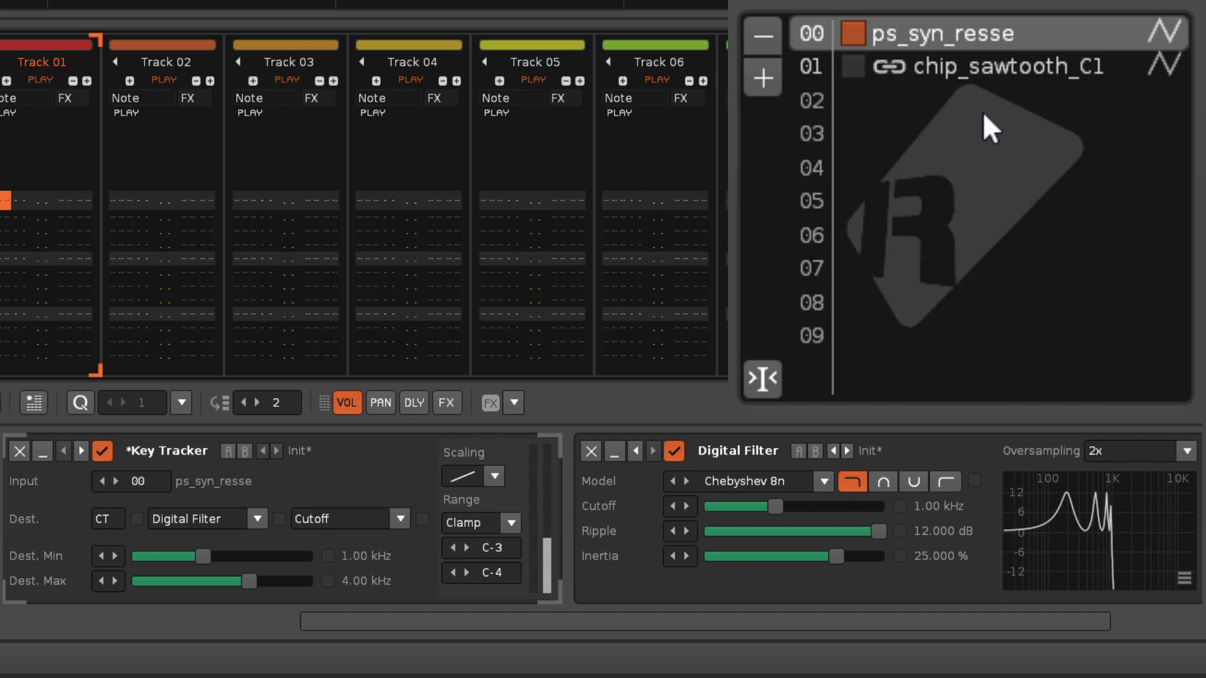
click(992, 66)
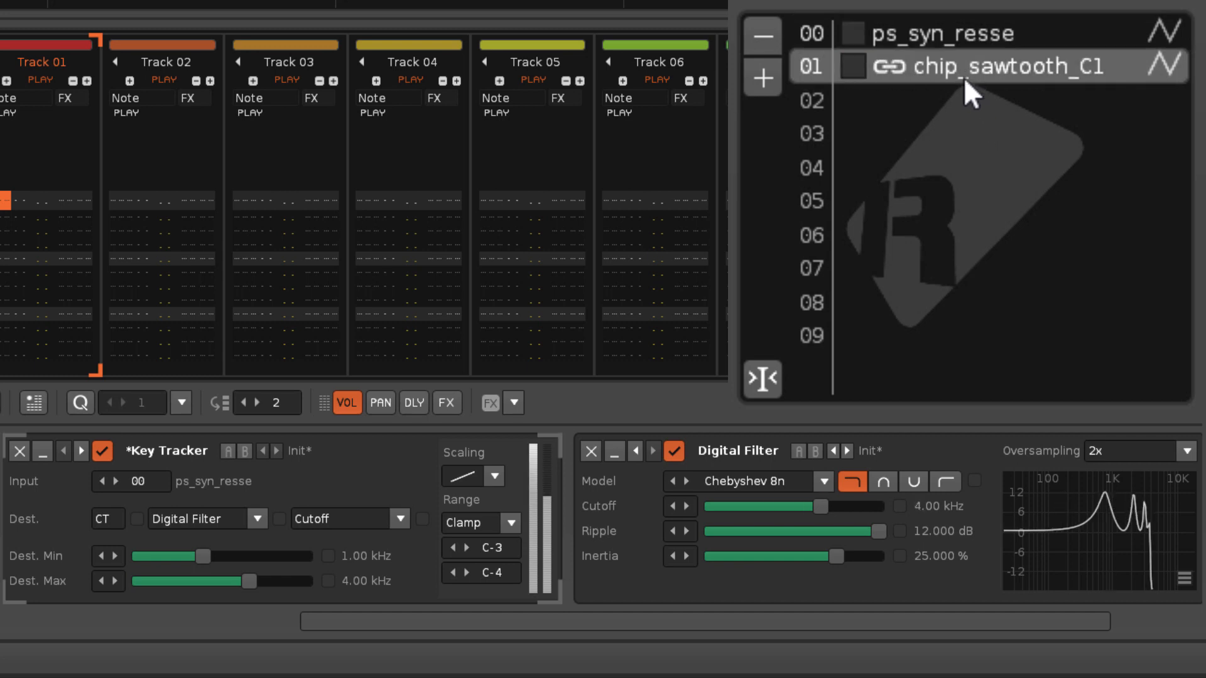
click(853, 66)
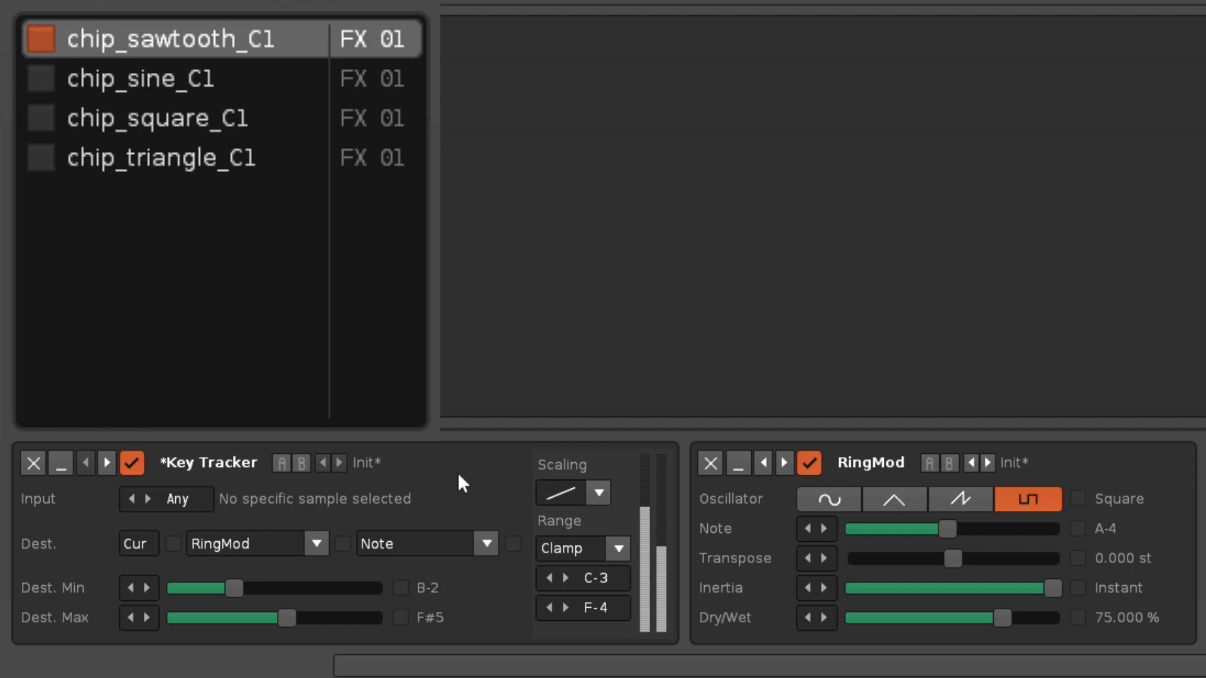
- Audition chip_triangle_C1 and chip_sawtooth_C1, limiting the Key Tracker input to chip_sawtooth_C1
click(161, 157)
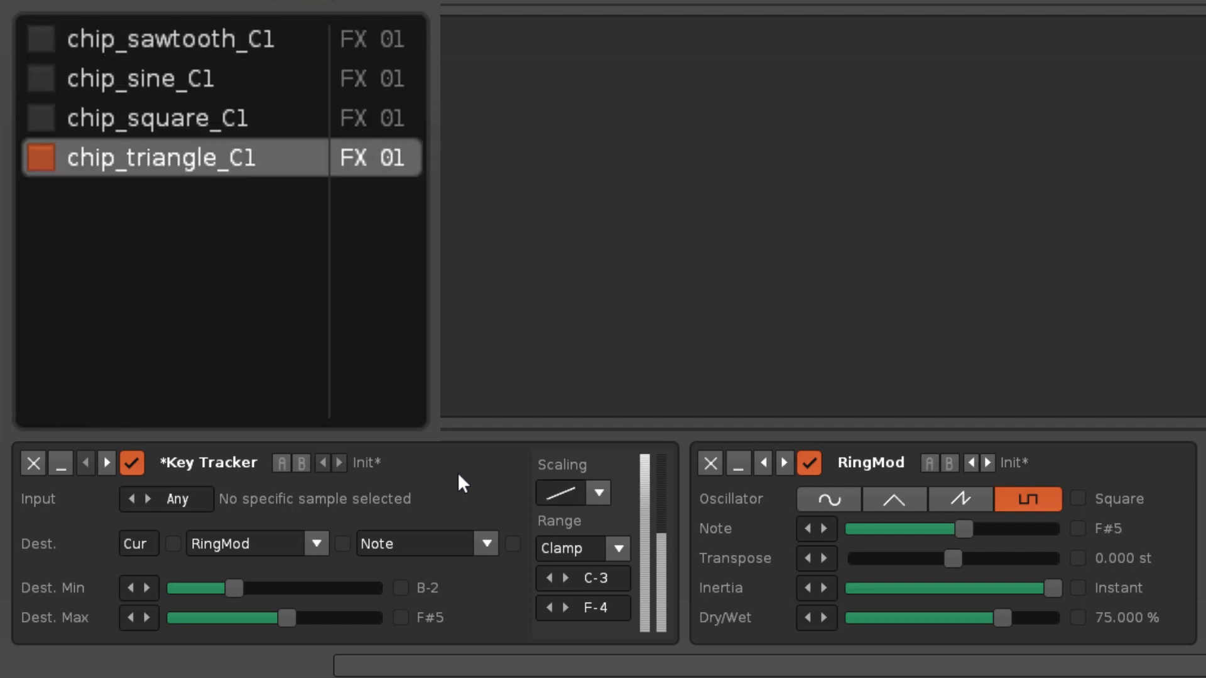
click(169, 38)
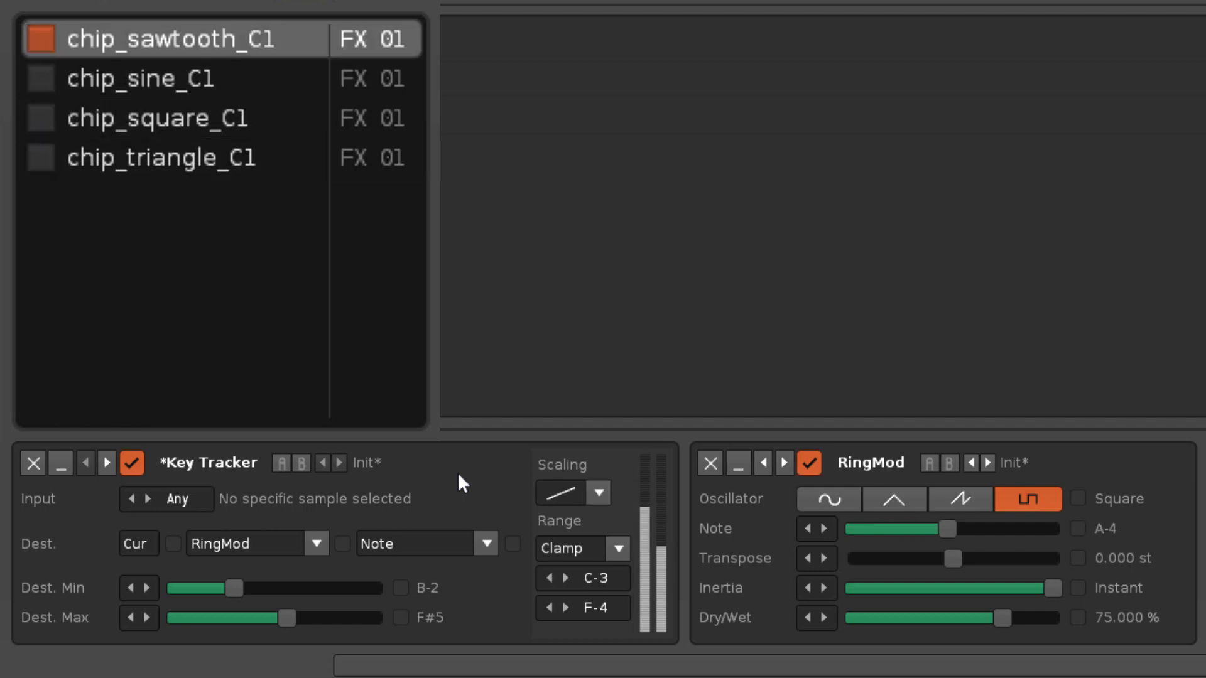
click(160, 157)
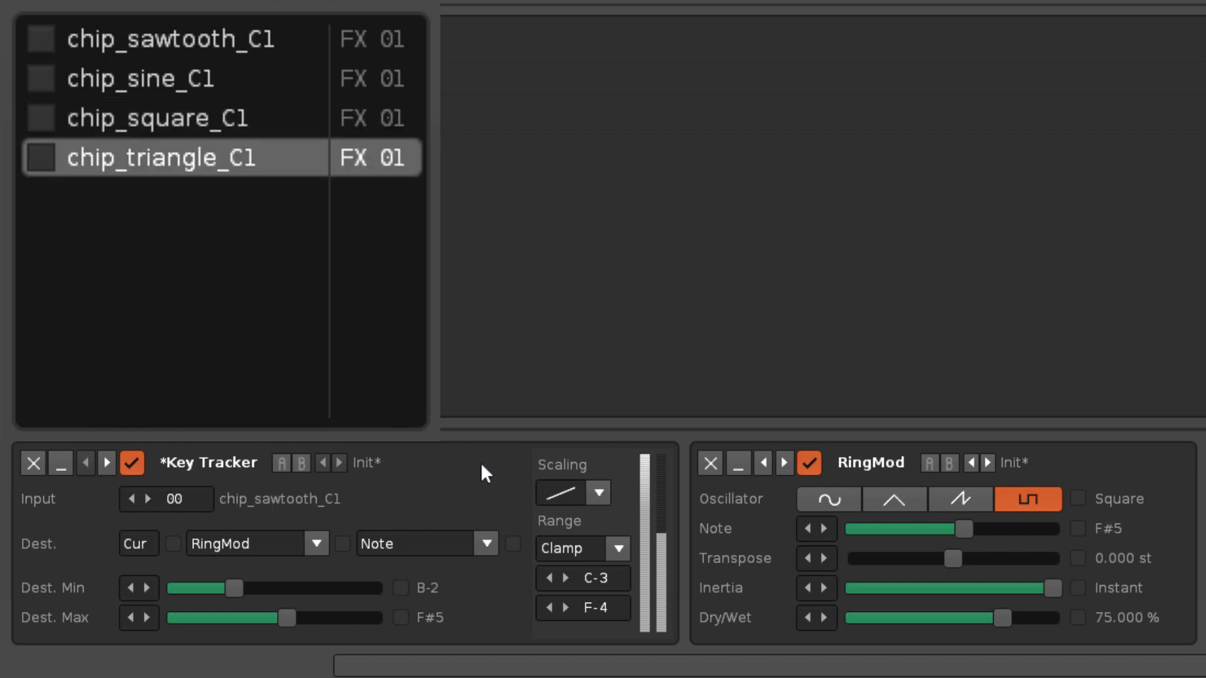
click(169, 38)
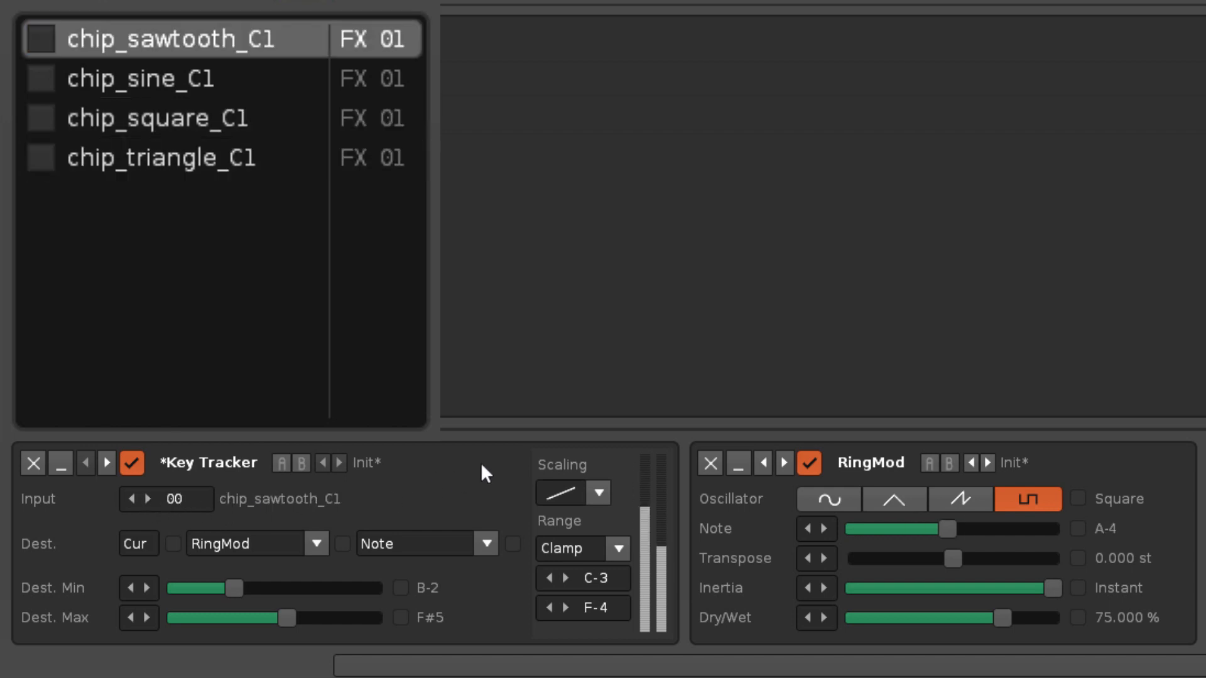
click(159, 157)
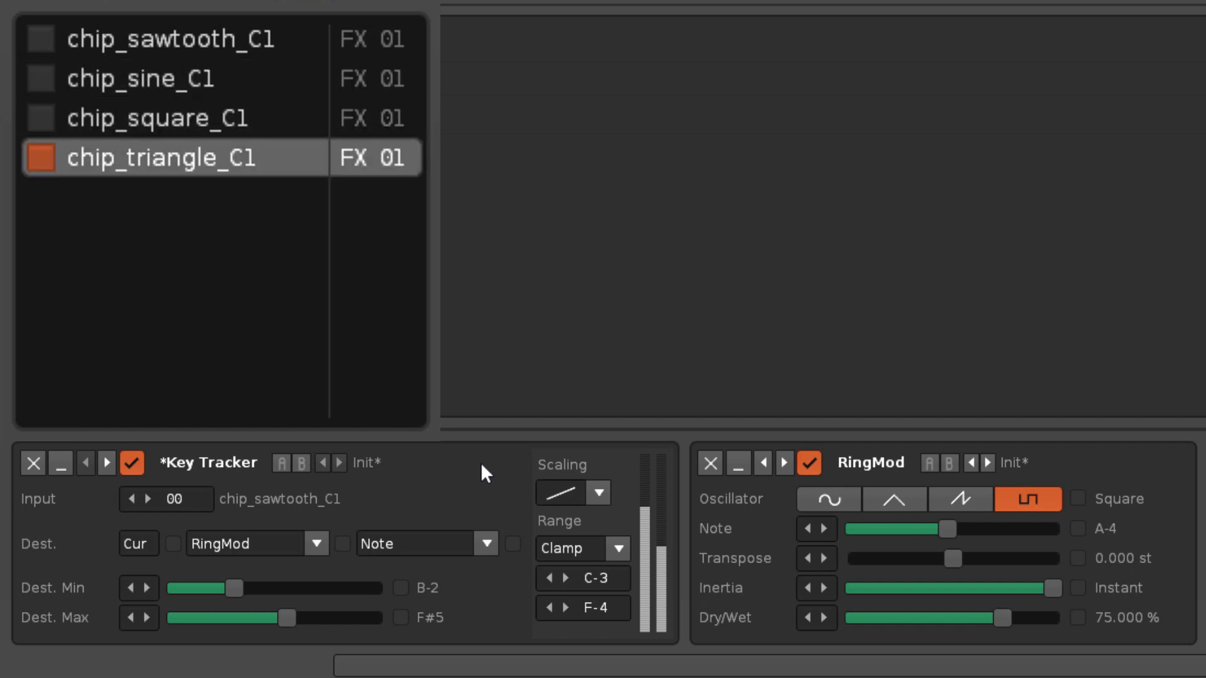
click(169, 38)
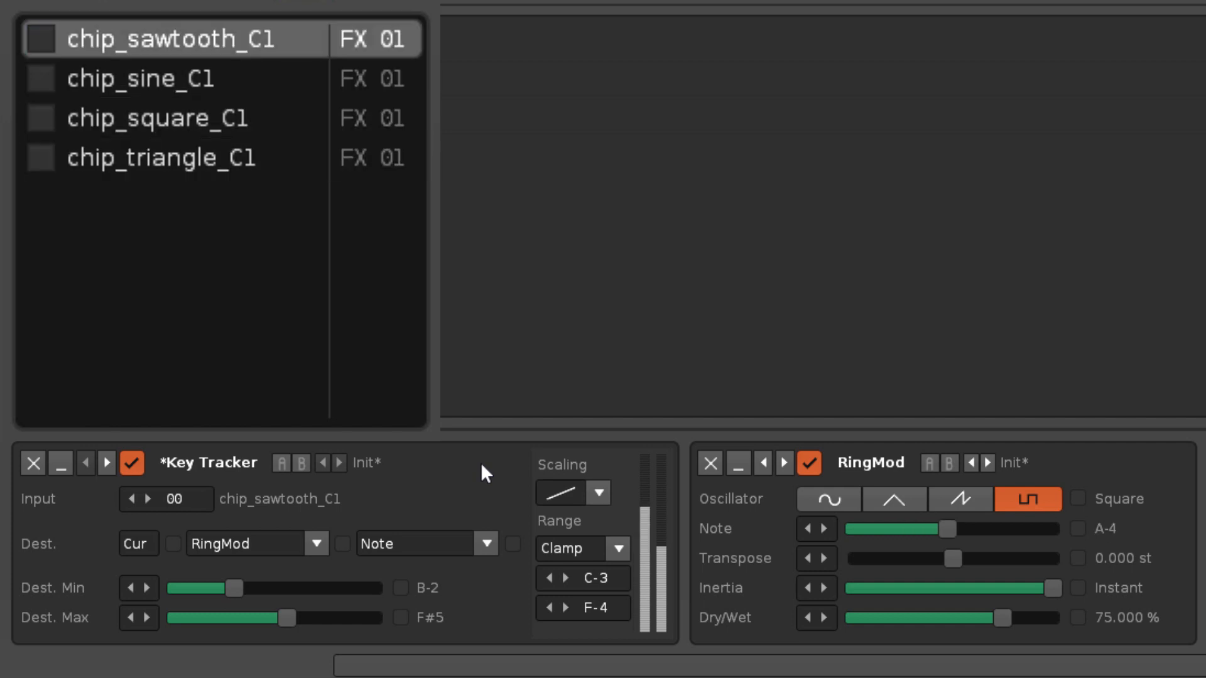
click(161, 157)
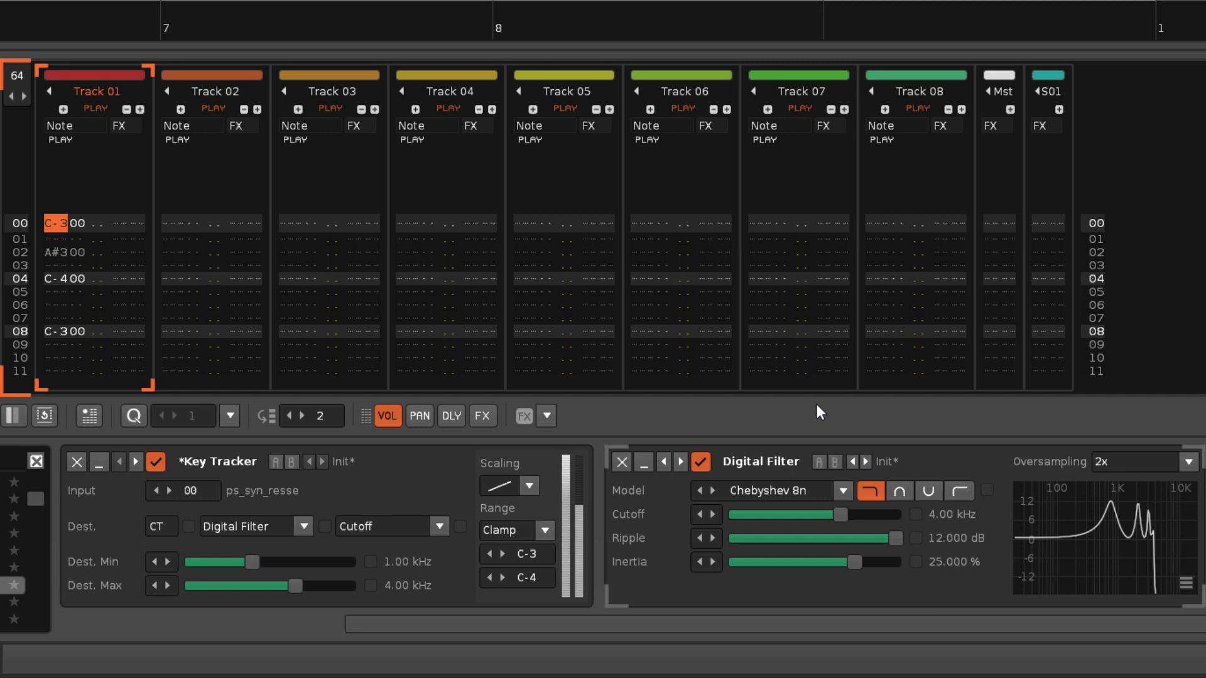
scroll(down, 3)
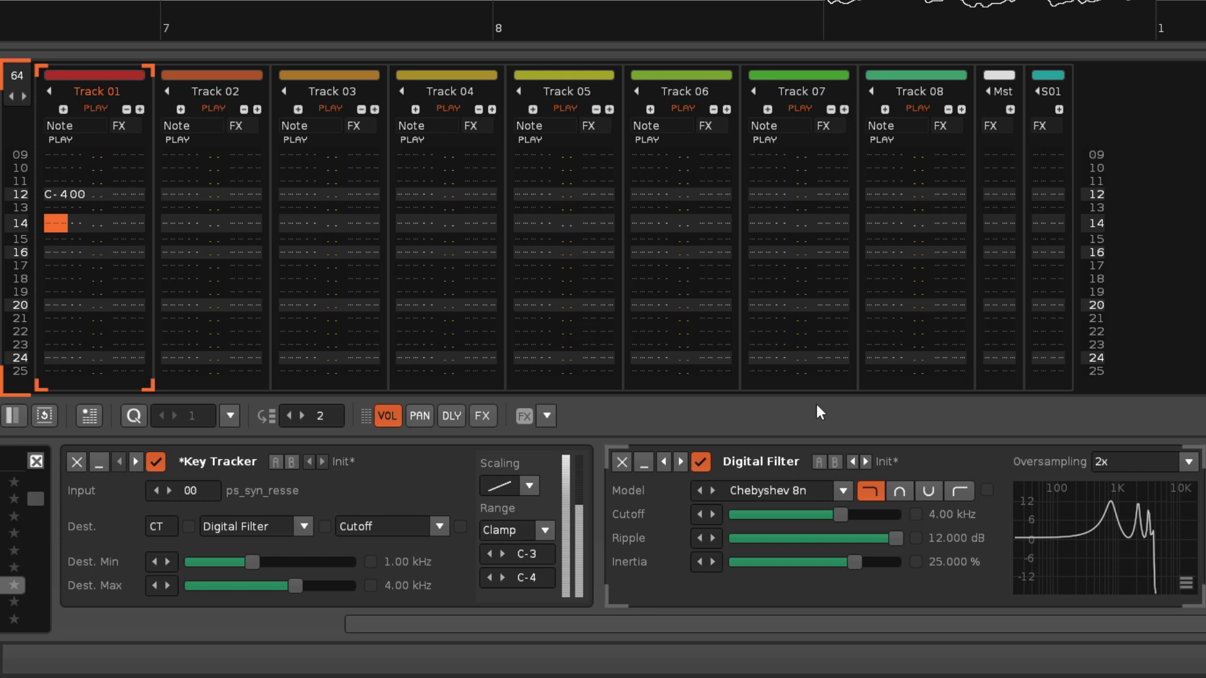
scroll(down, 3)
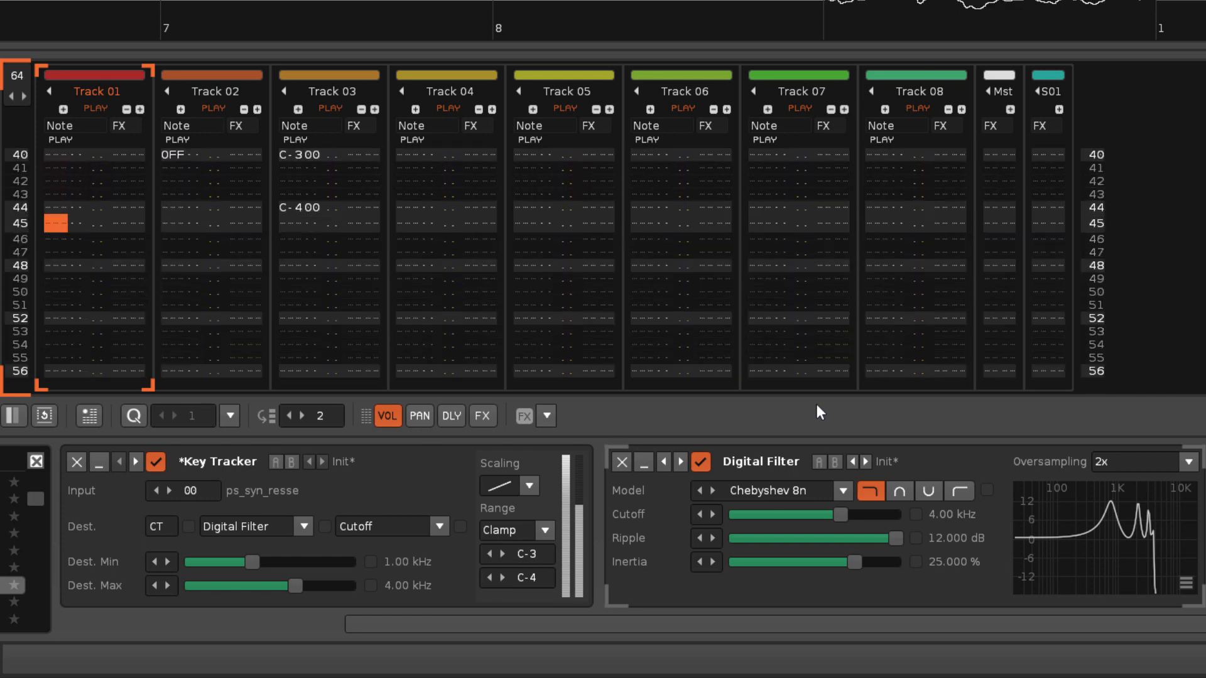
scroll(down, 3)
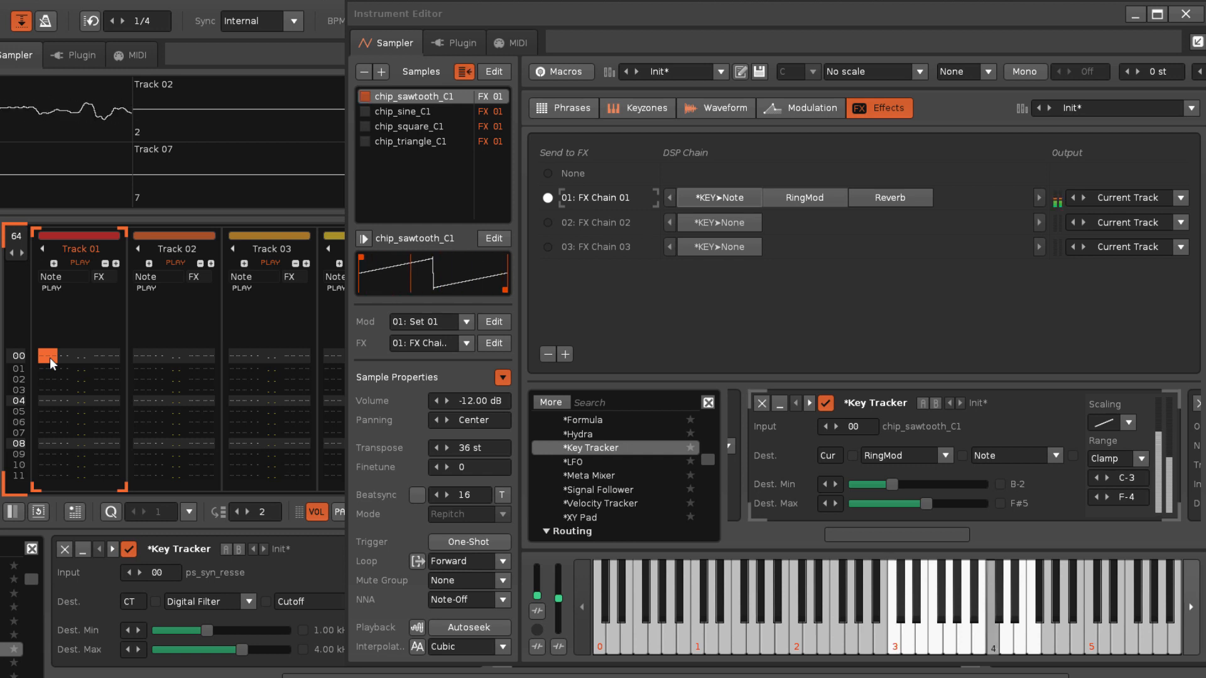
- Move editing to Tracks 02 and 03, then display FX Chain 02's unassigned Key Tracker
click(173, 236)
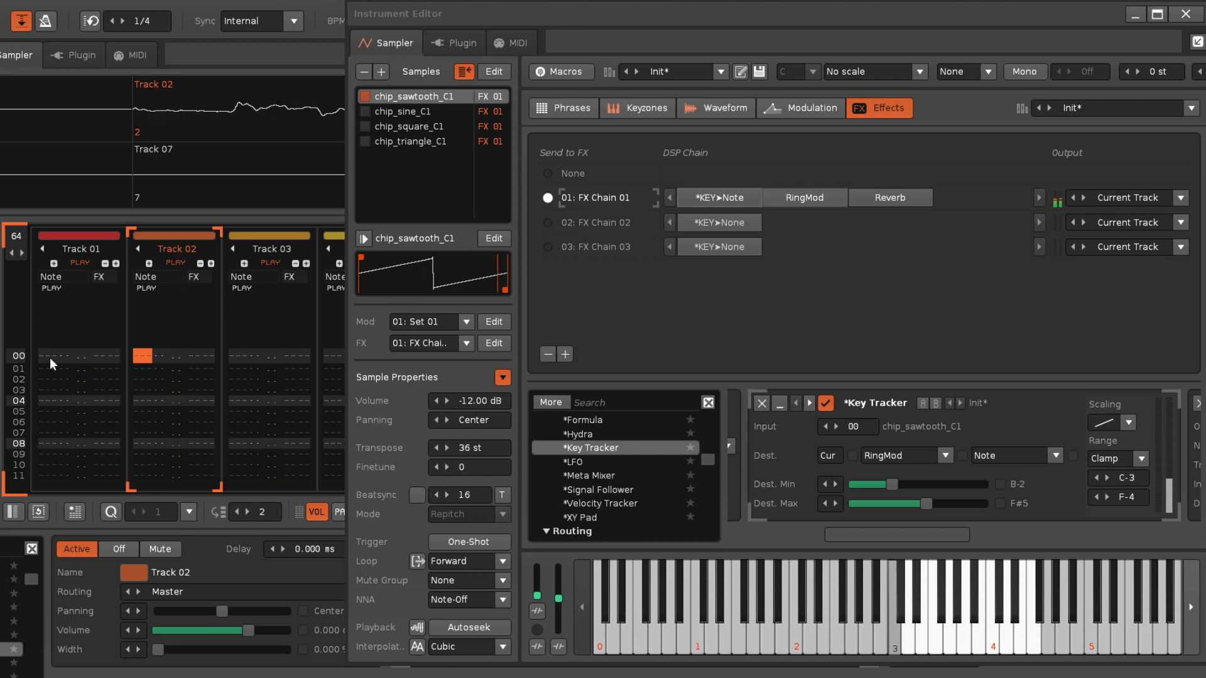
click(268, 235)
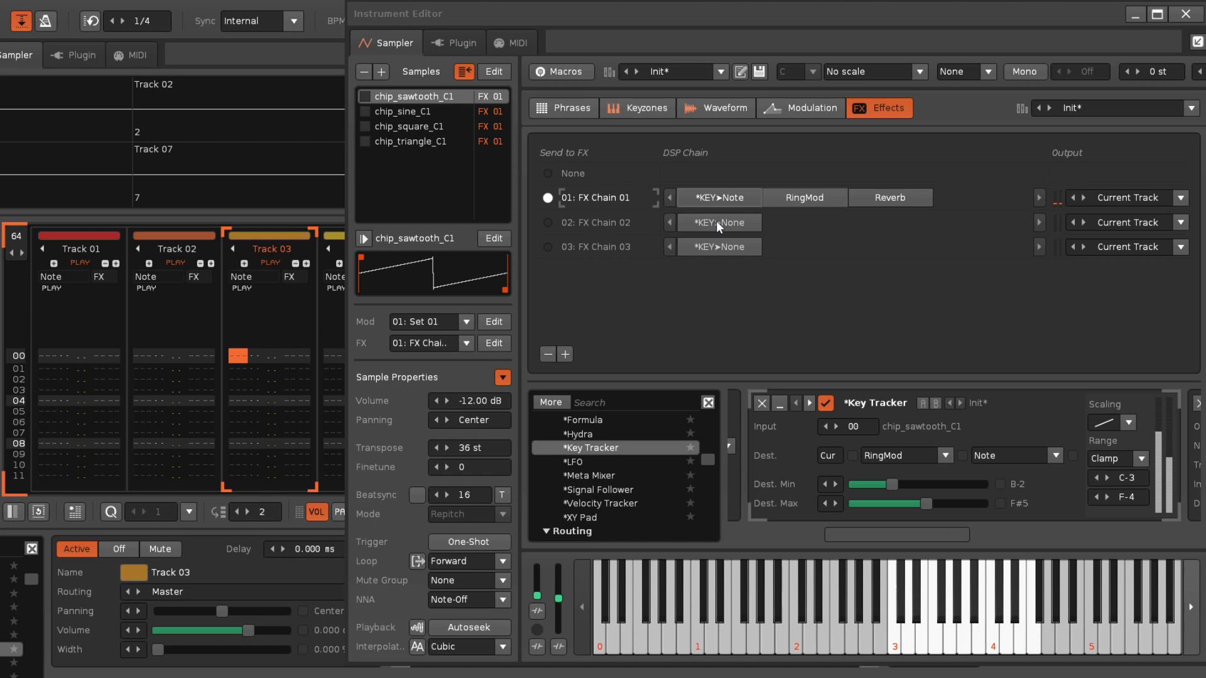
click(717, 223)
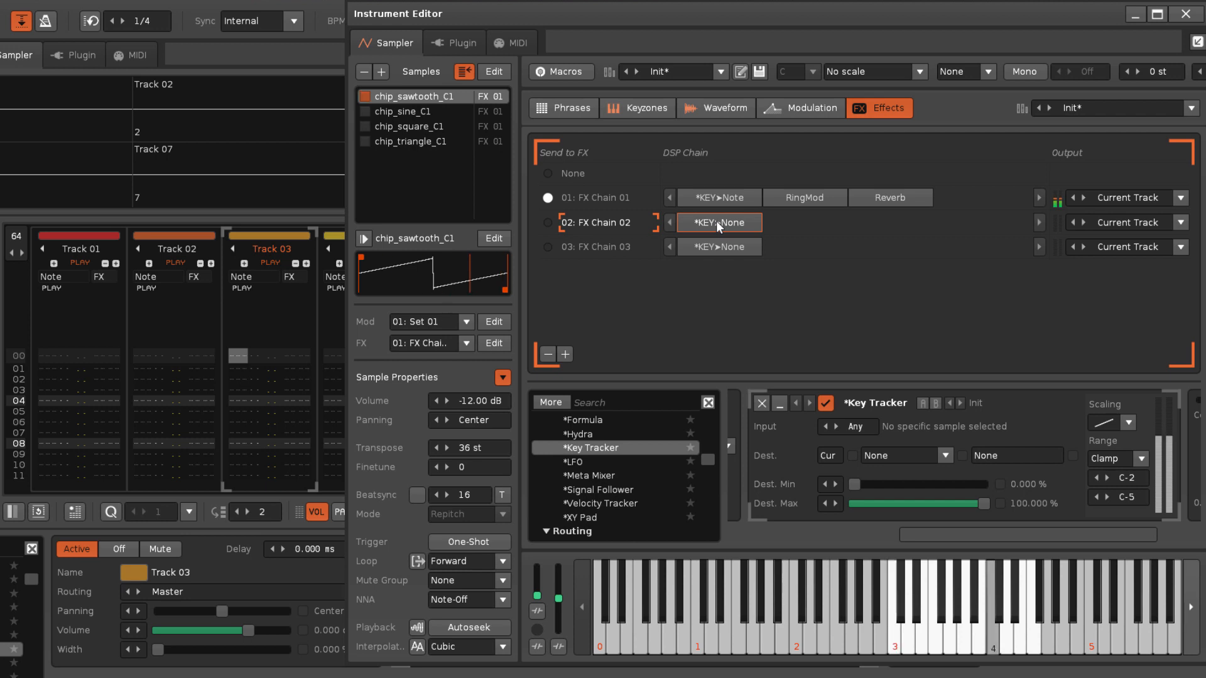
click(719, 247)
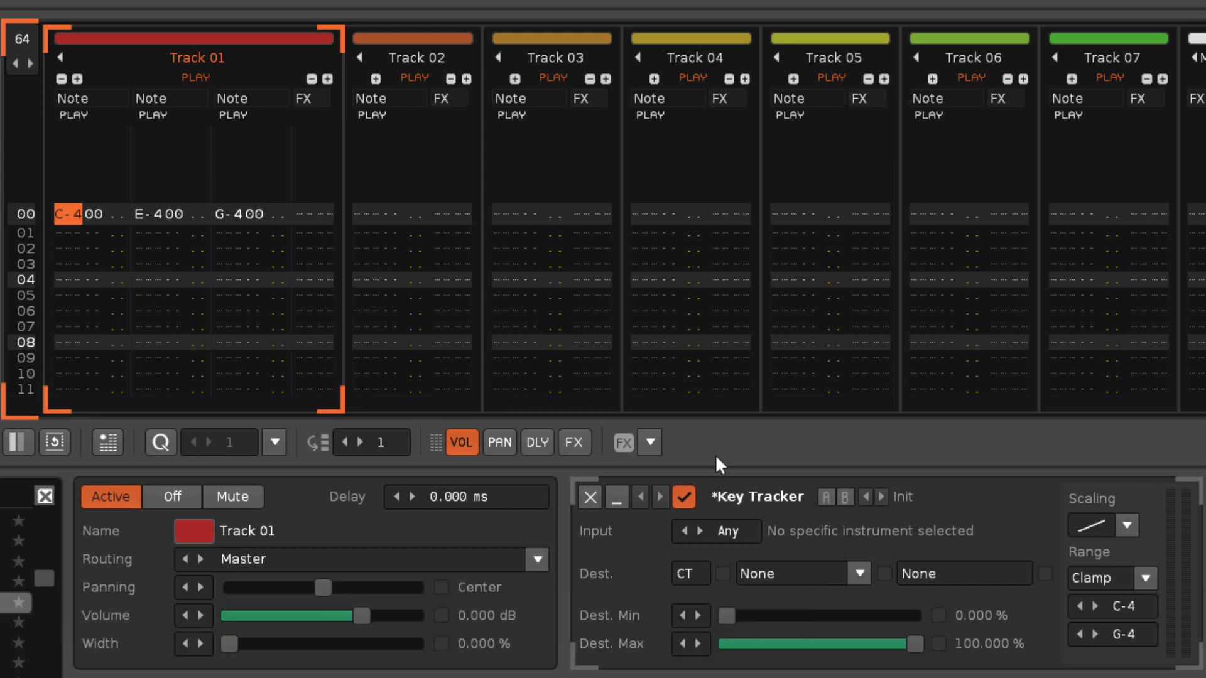
mouse_move(237, 243)
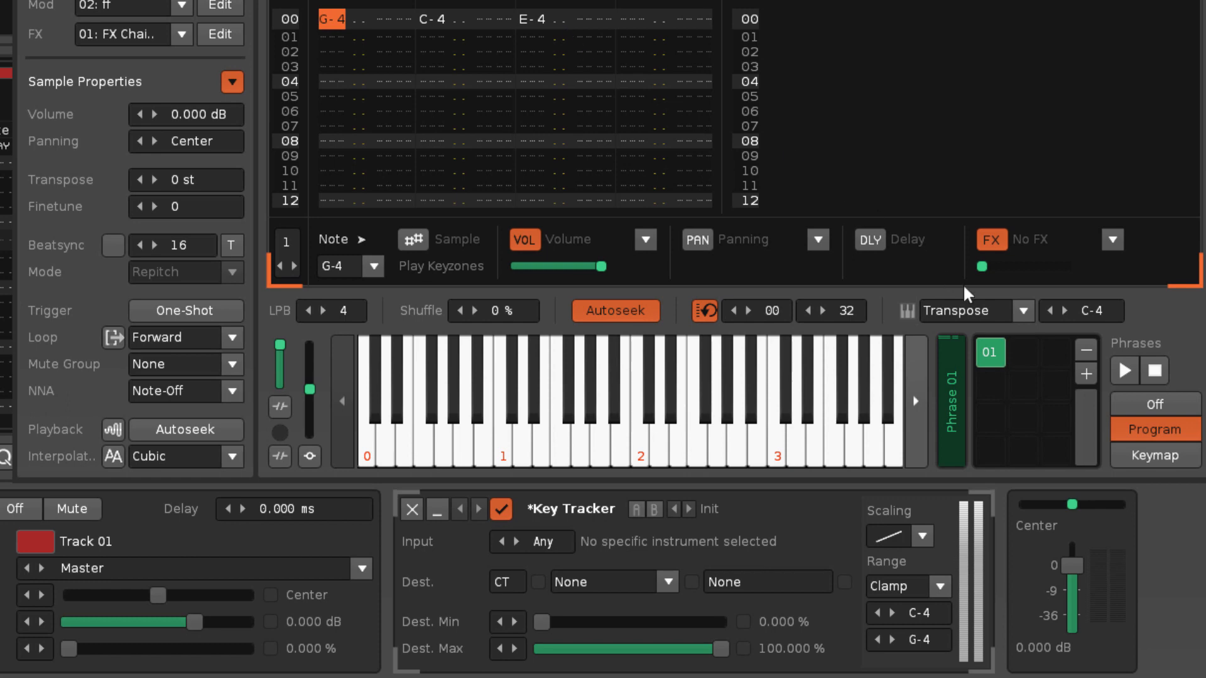
- Play the phrase containing the G-4, C-4 and E-4 notes
click(1122, 371)
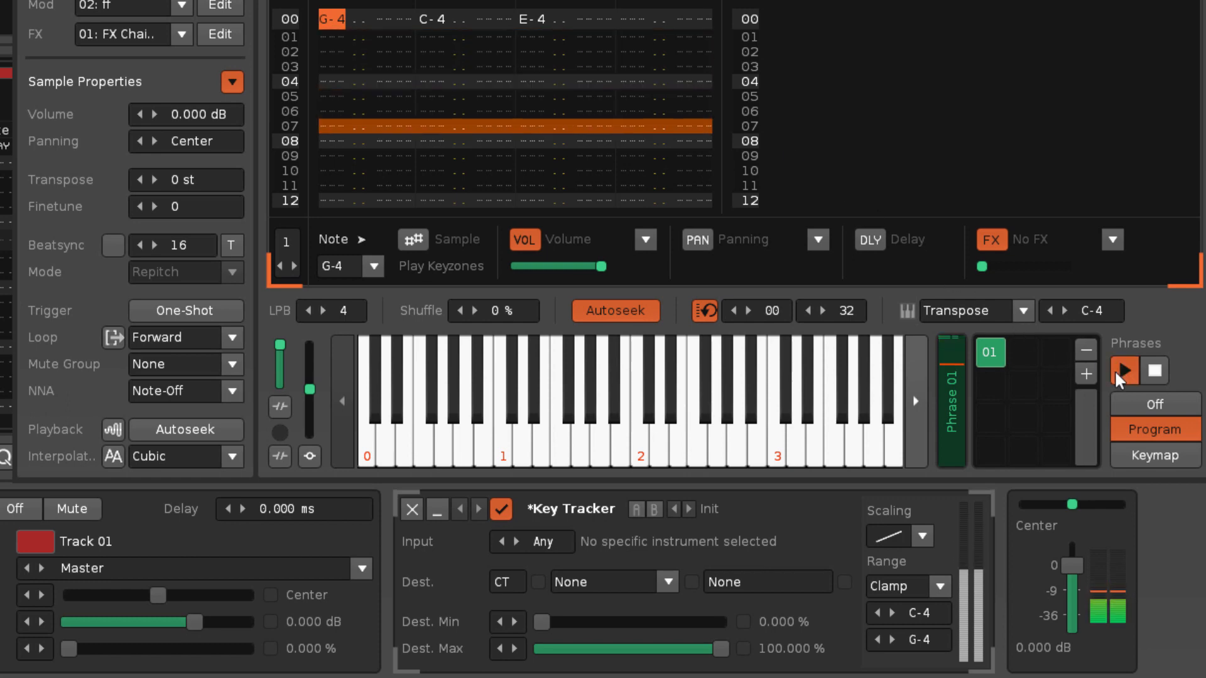
click(1151, 370)
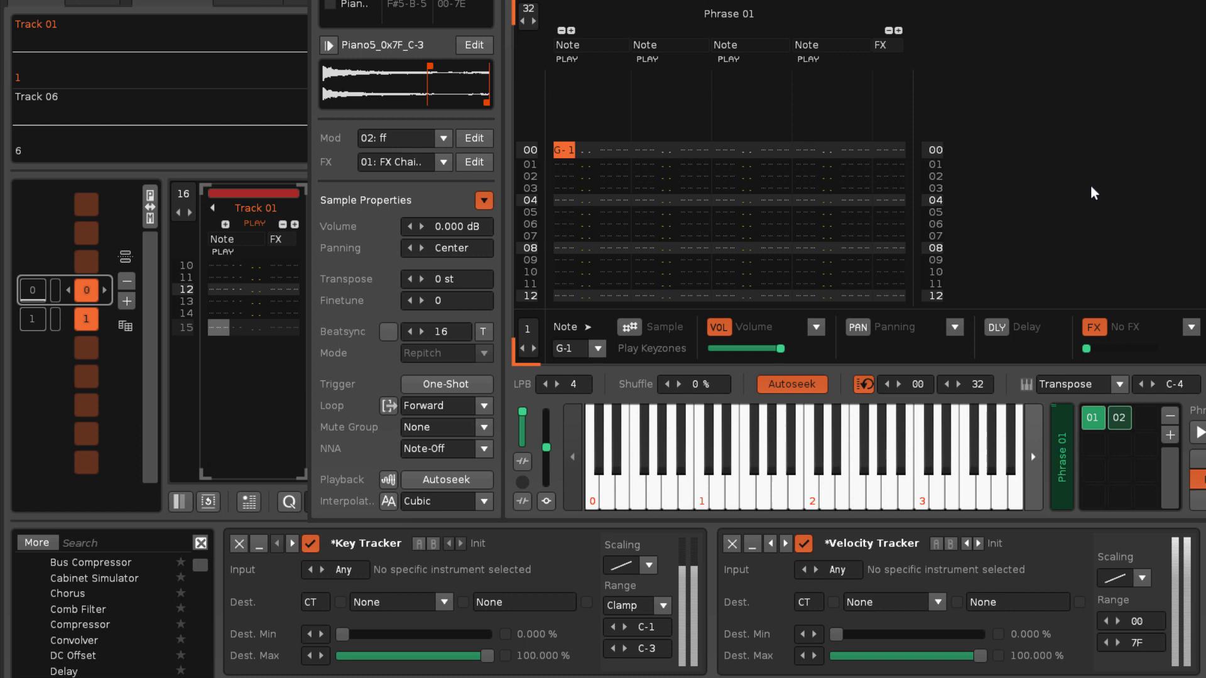
mouse_move(105, 350)
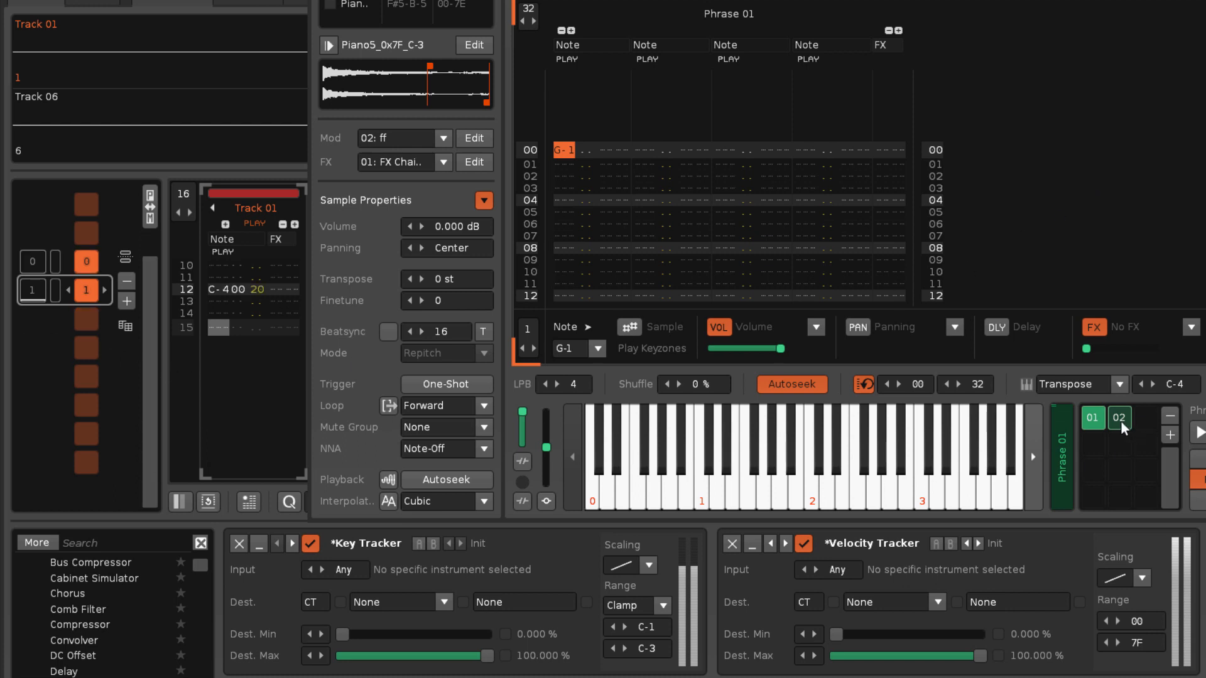
- Select phrase 02 in the phrase pad grid
click(1120, 418)
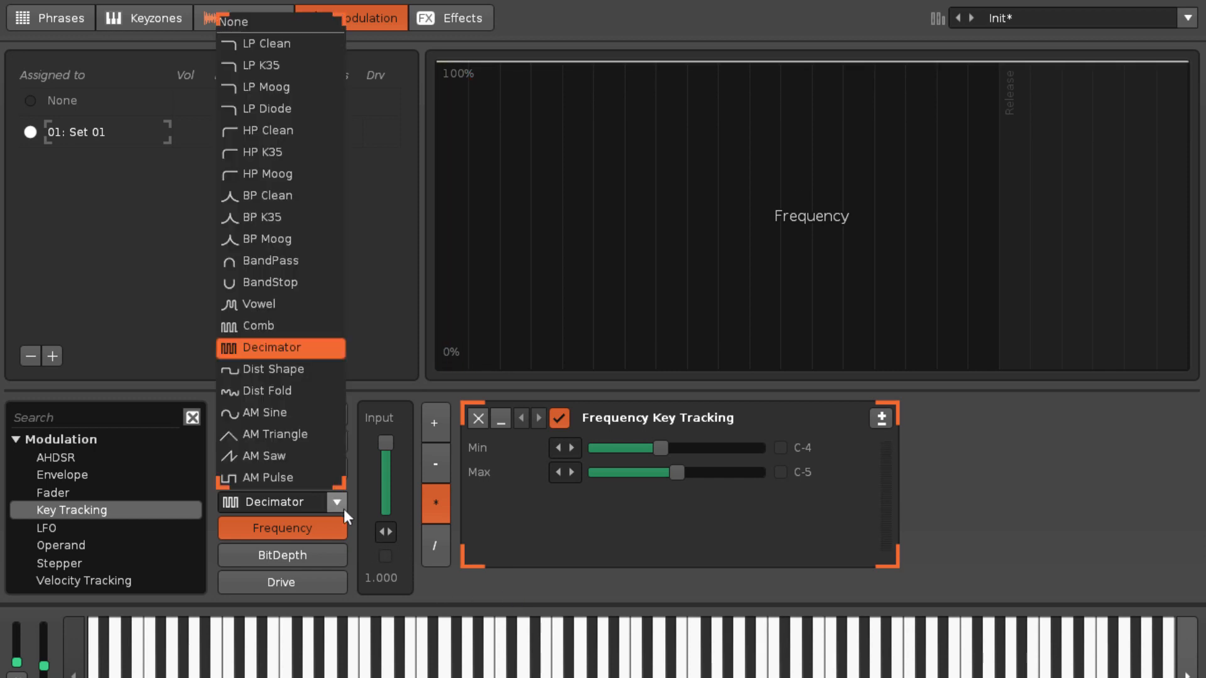
- Change the modulation set's filter type from Decimator to None
click(240, 20)
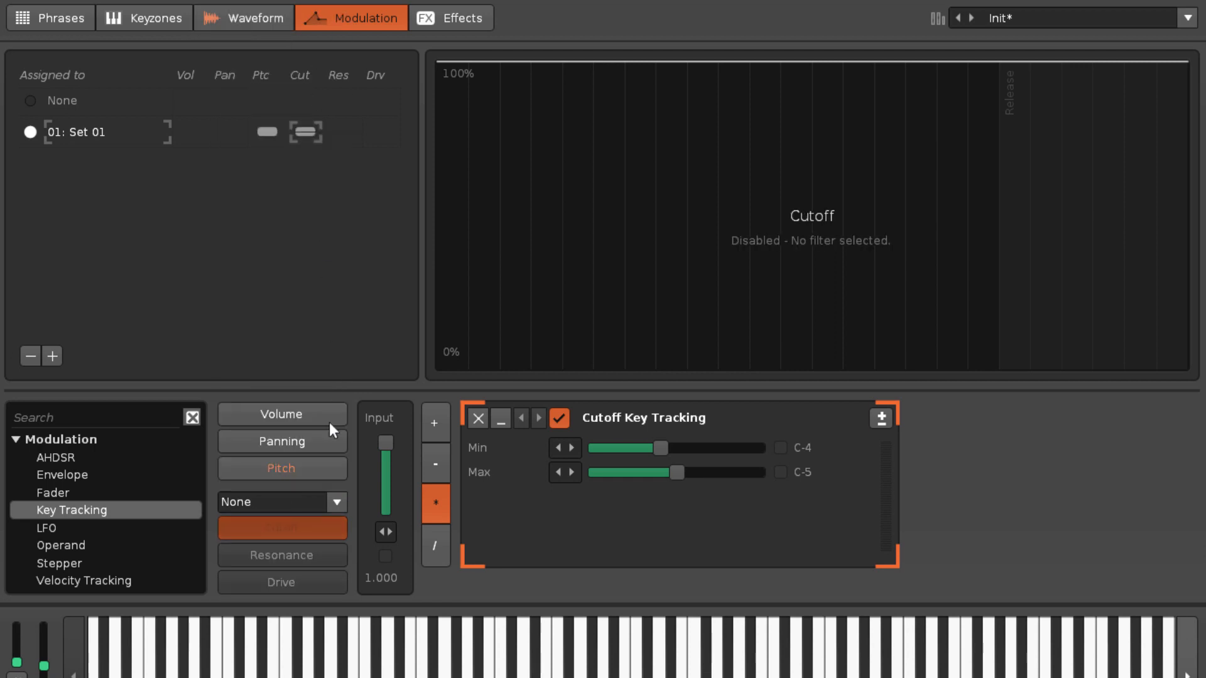
click(281, 488)
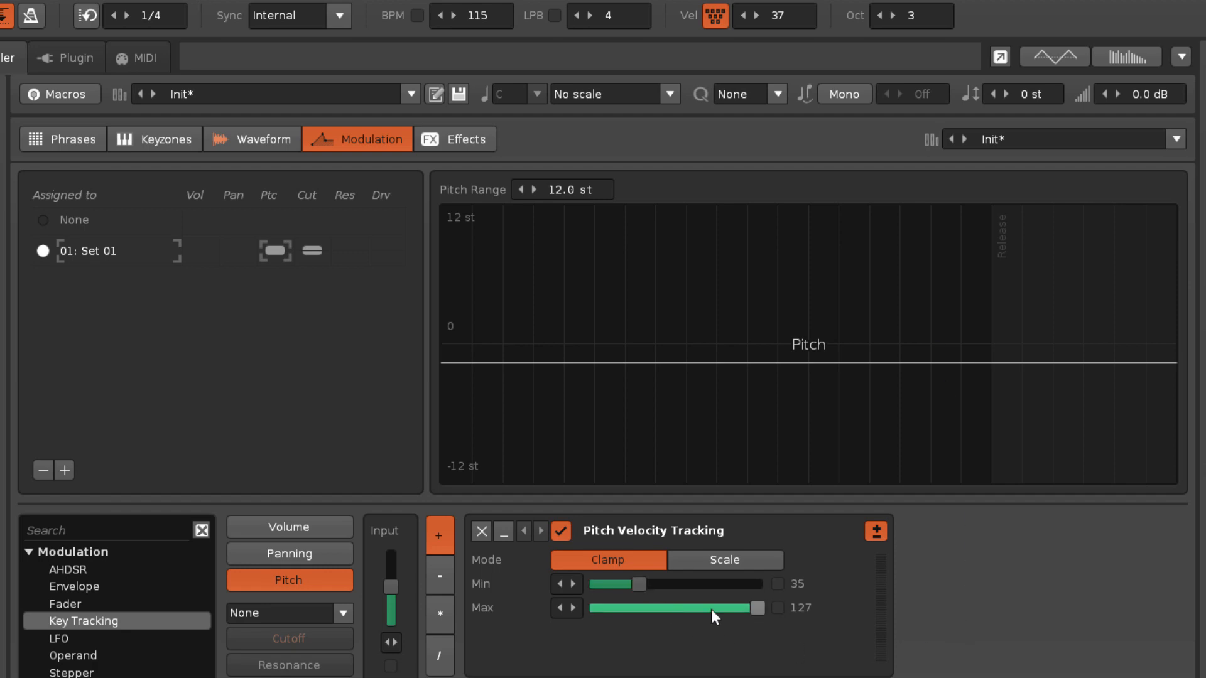
- Set the Pitch Velocity Tracking range to 35–89 and switch its mode to Scale
drag(752, 607, 708, 608)
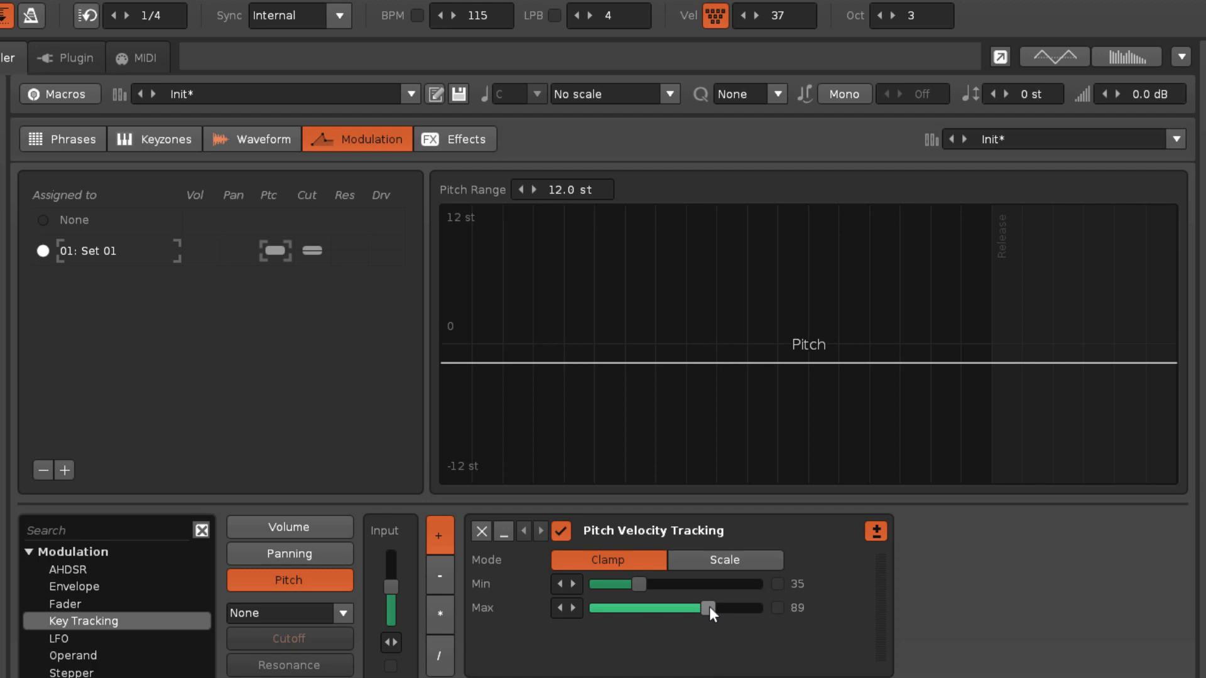
drag(708, 608, 704, 607)
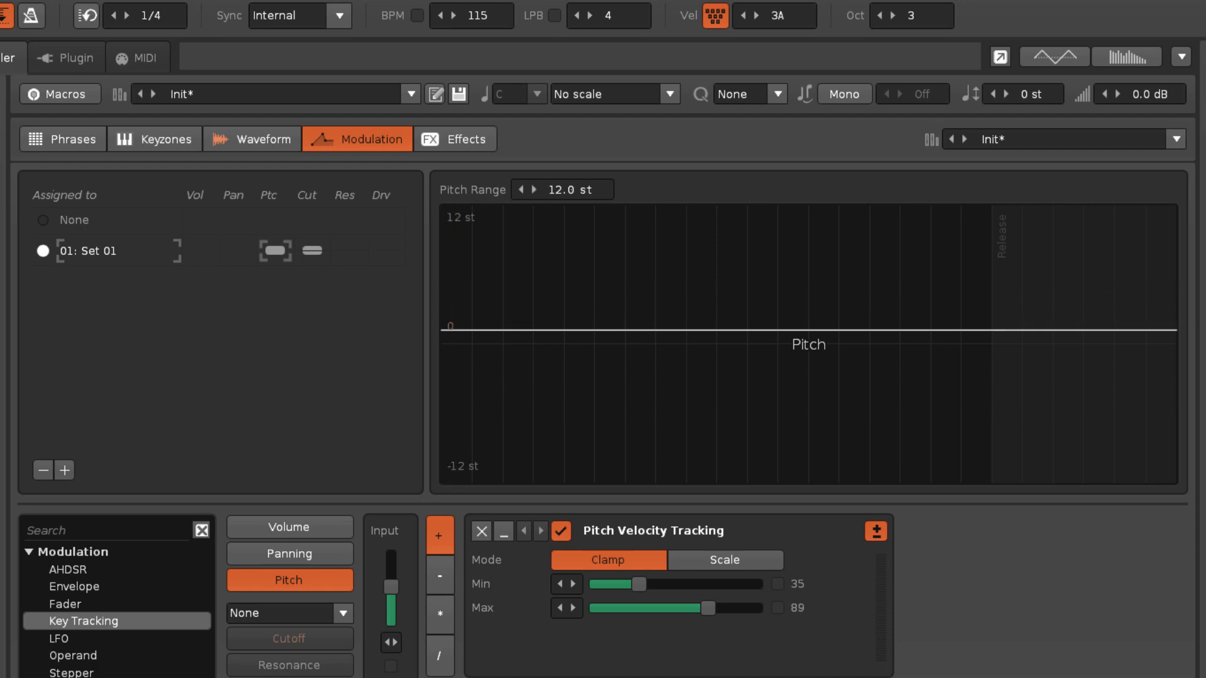
click(723, 559)
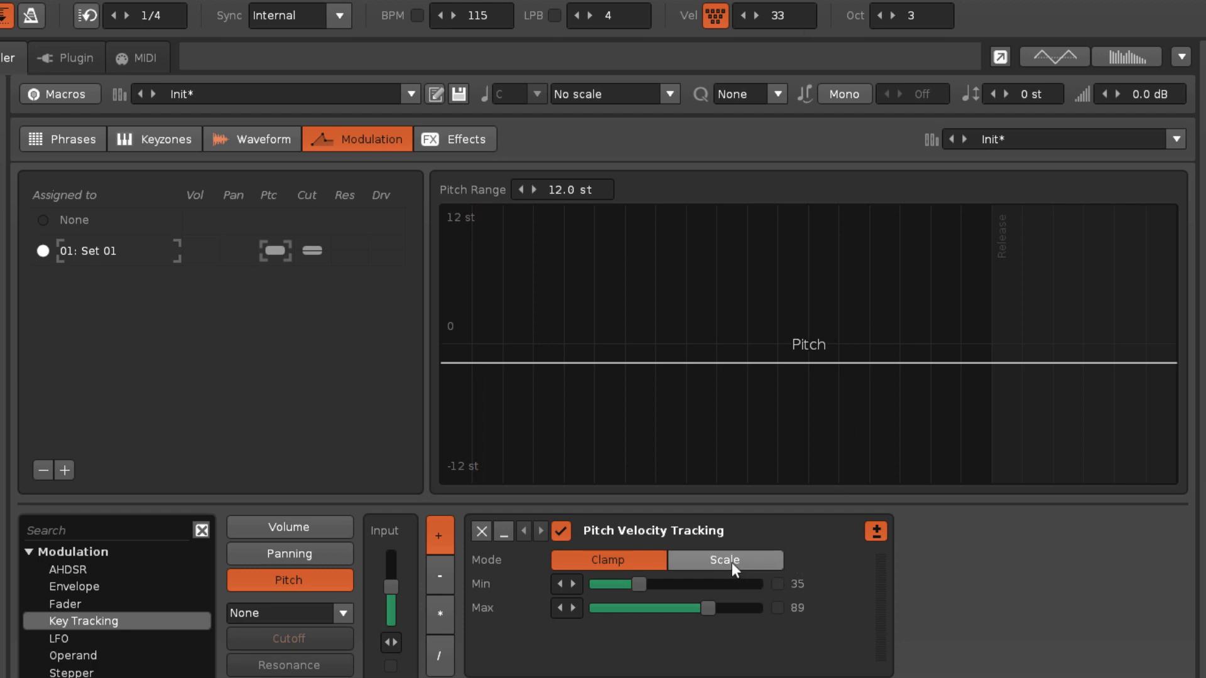
click(724, 559)
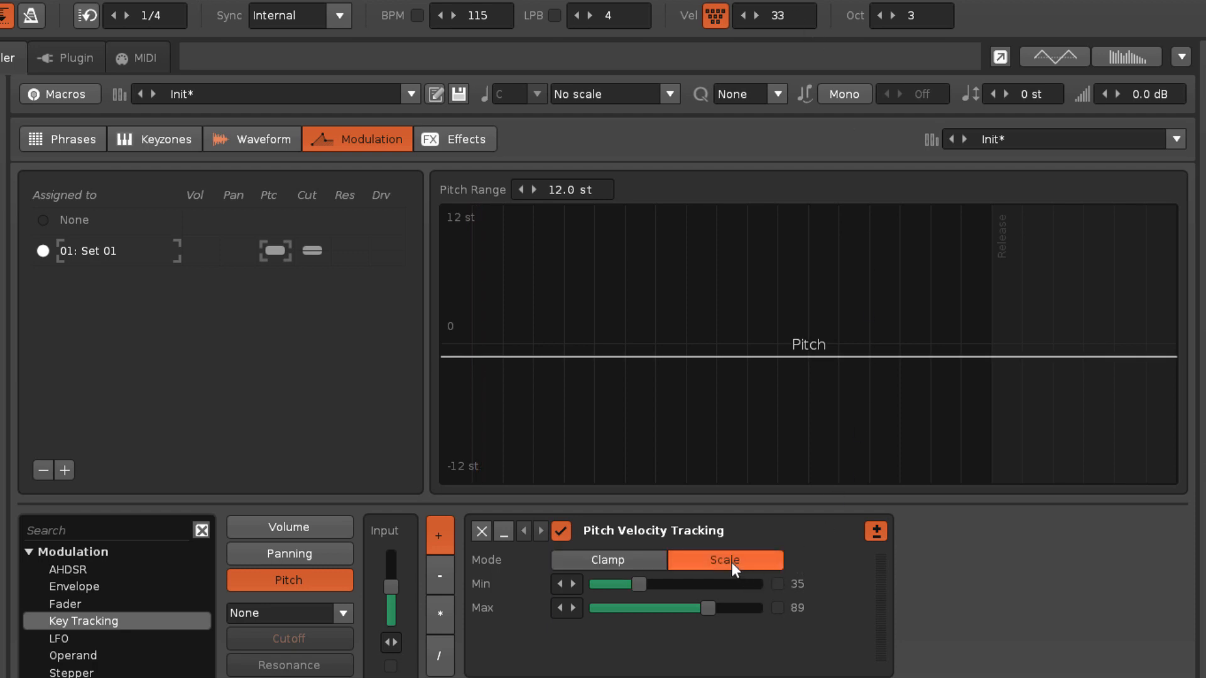